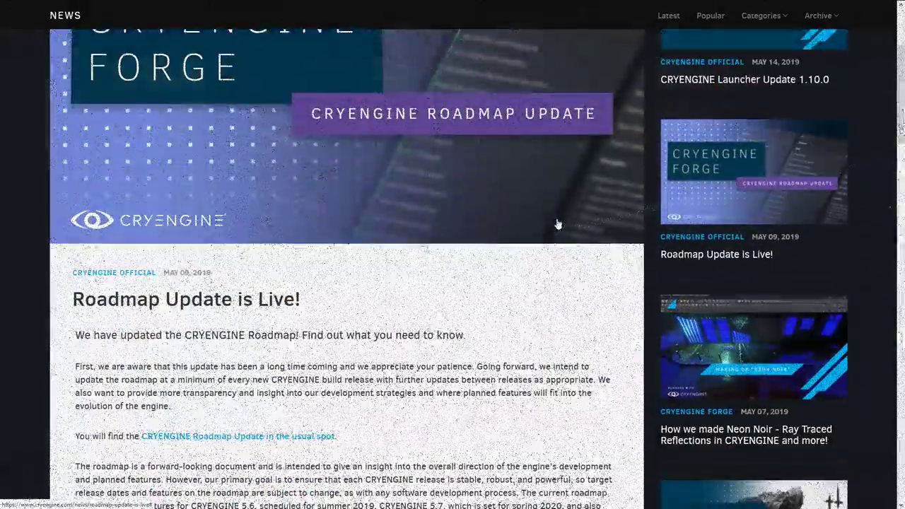
Scroll down the CRYENGINE site and open the Roadmap page.
scroll("down", 3)
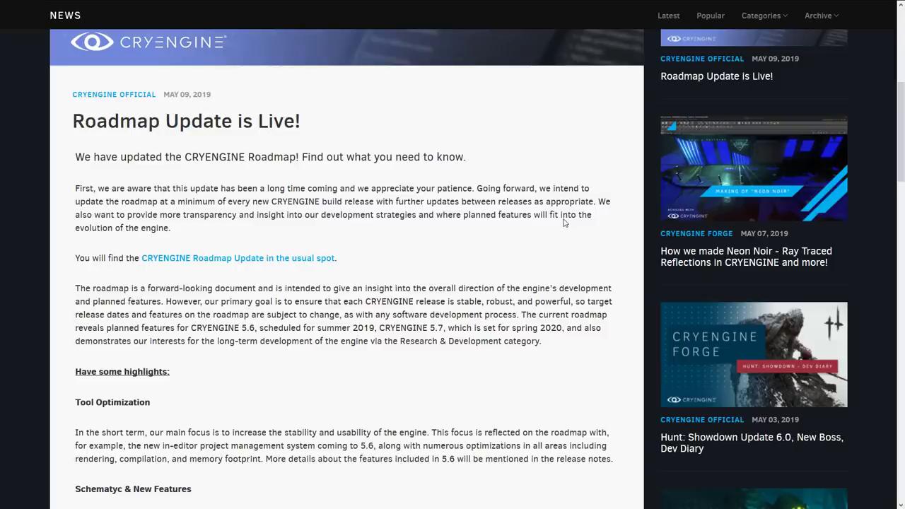
scroll("down", 3)
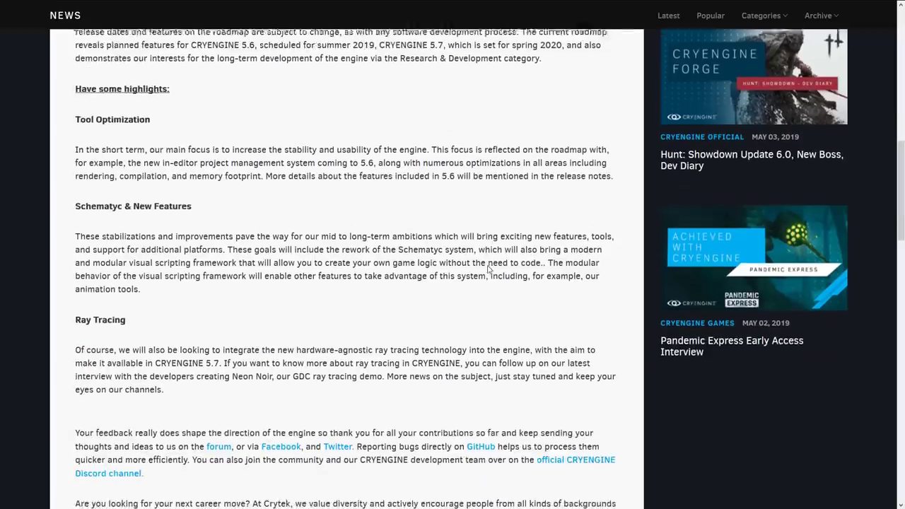
scroll("down", 3)
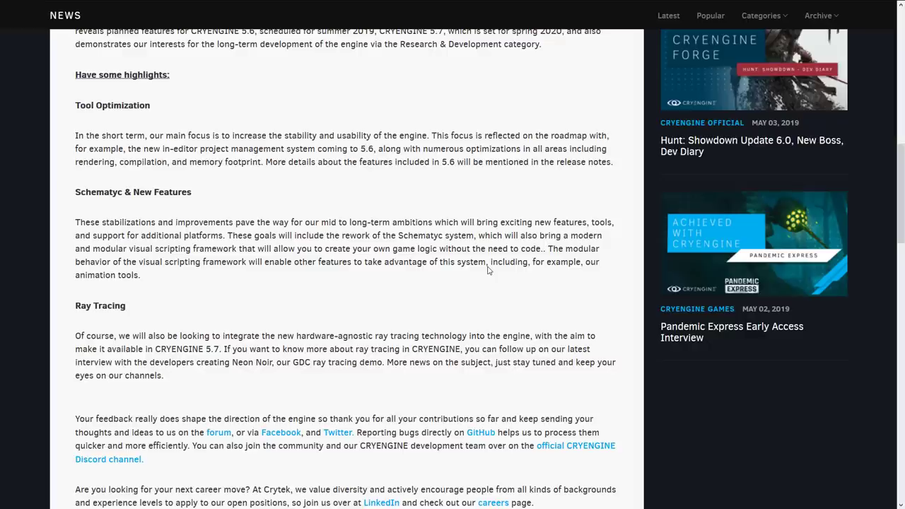
mouse_move(177, 346)
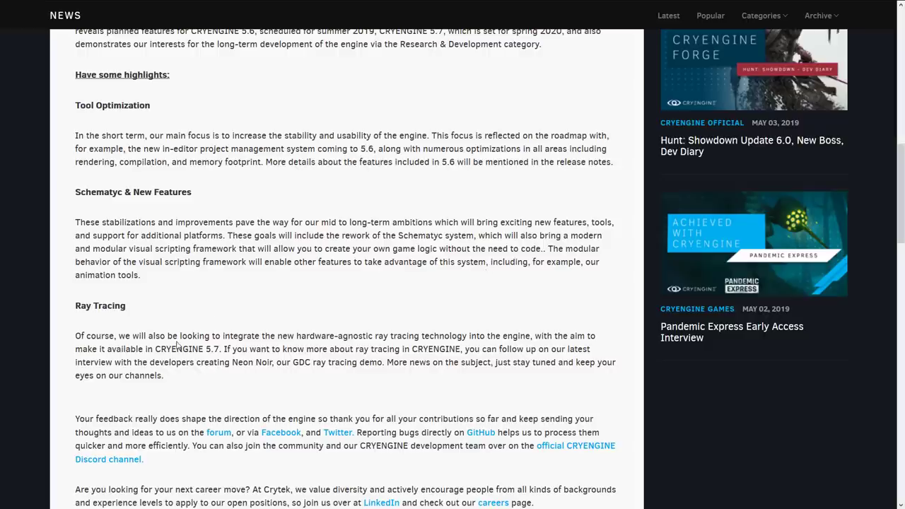
double_click(201, 348)
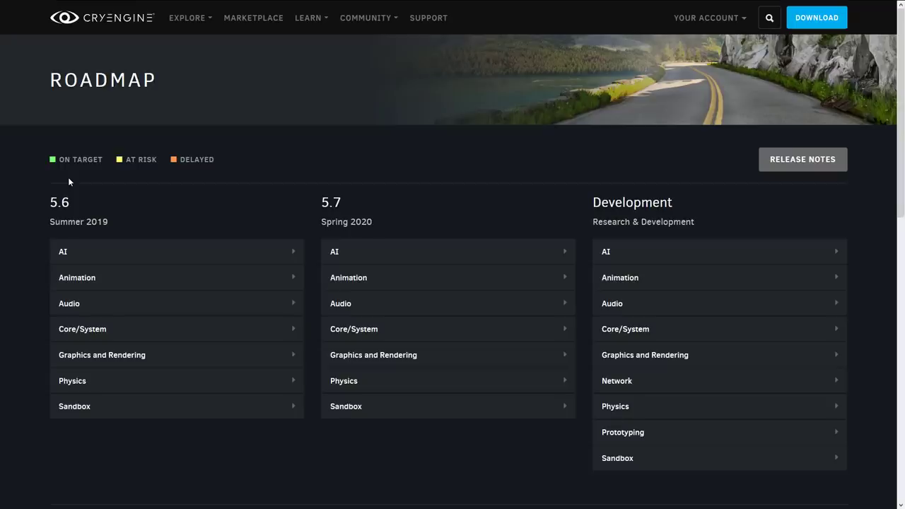
mouse_move(99, 176)
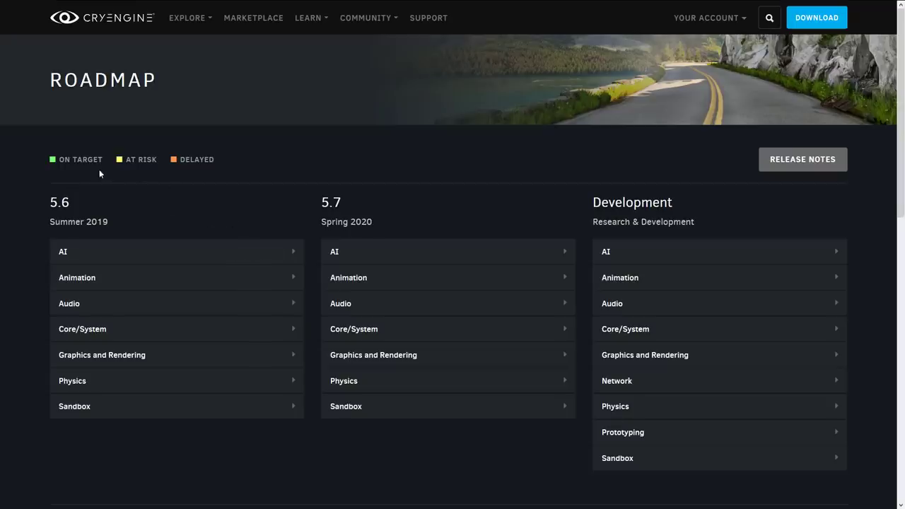
Expand the 5.6 AI feature list and read items like AI Legacy Deprecation and UQS Optimization Pass.
left_click(177, 252)
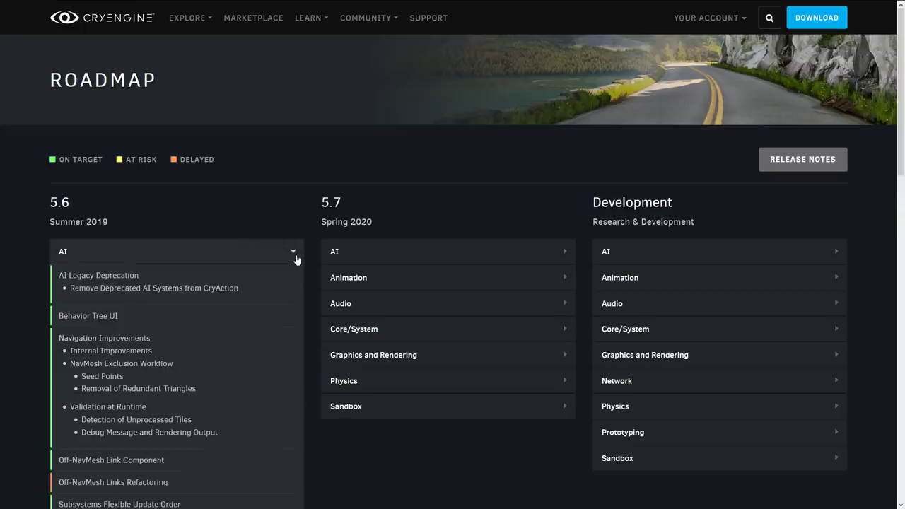
scroll("down", 3)
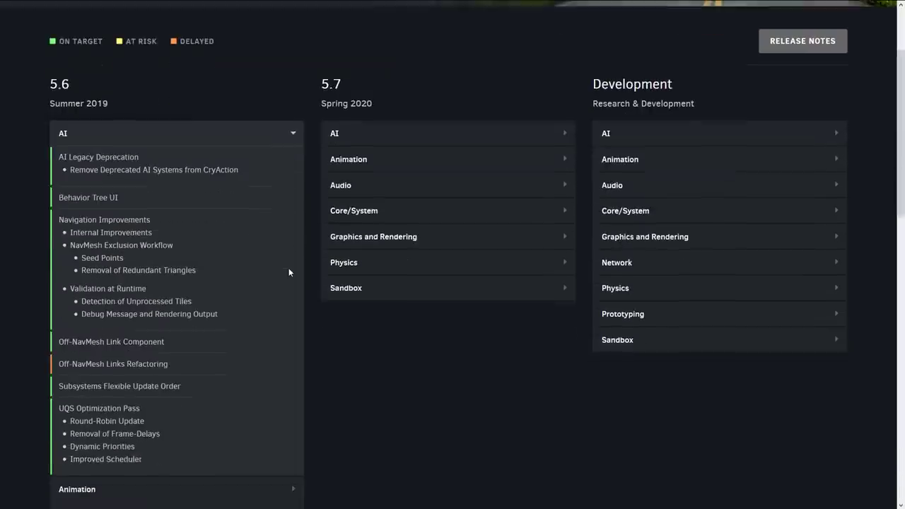
scroll("down", 3)
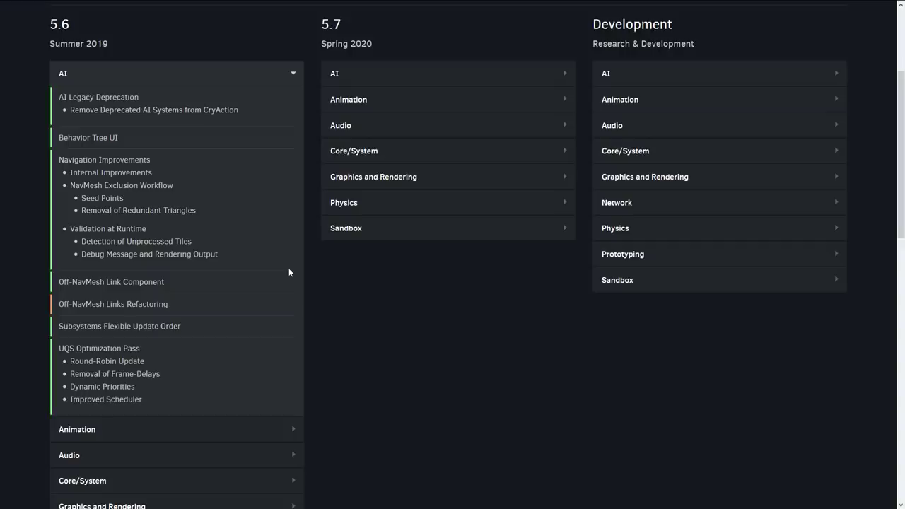
scroll("down", 3)
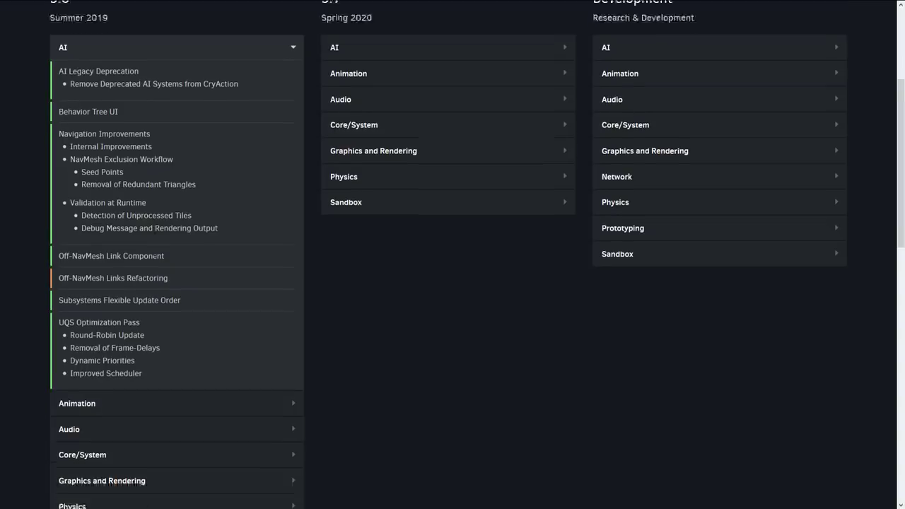
scroll("down", 3)
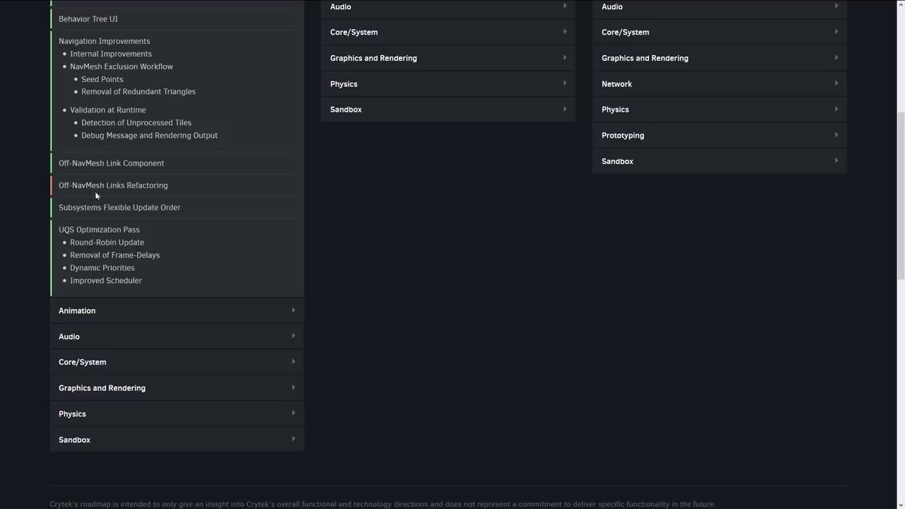
mouse_move(206, 206)
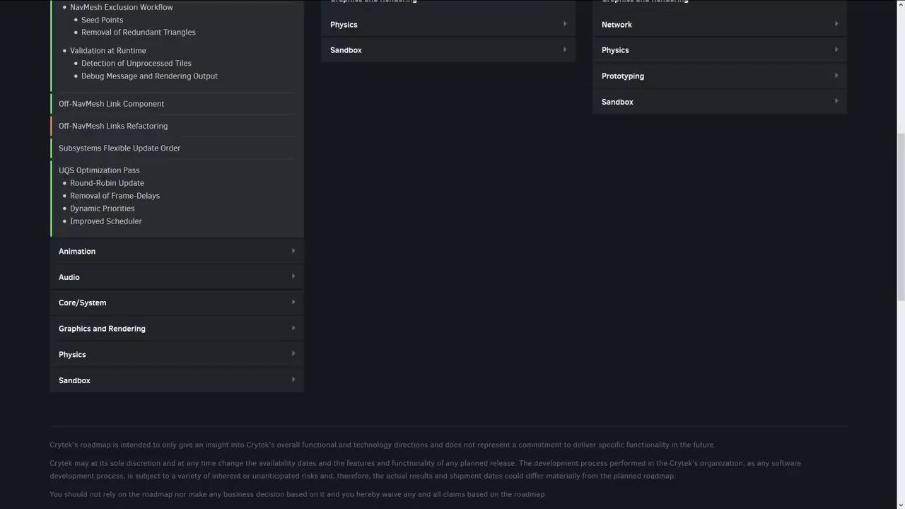
mouse_move(253, 206)
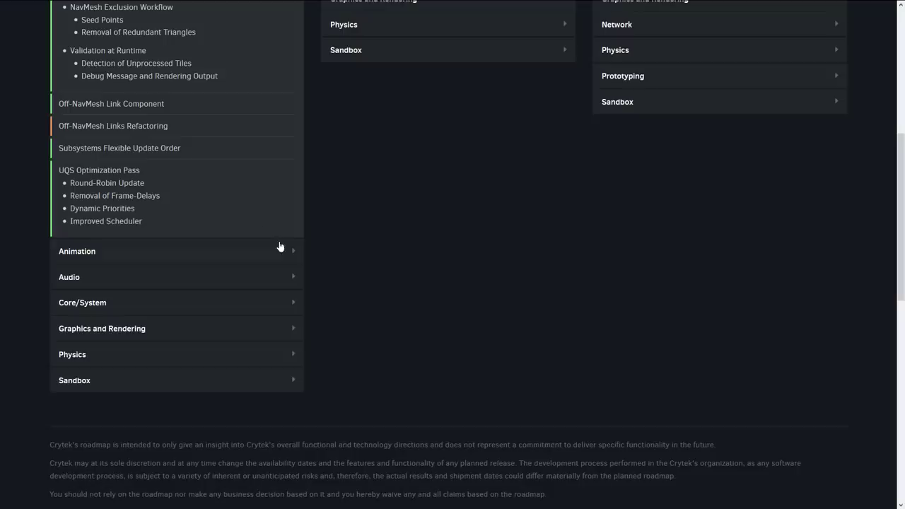
Expand the 5.6 Animation feature list showing items like Mannequin Core Redesign.
left_click(76, 252)
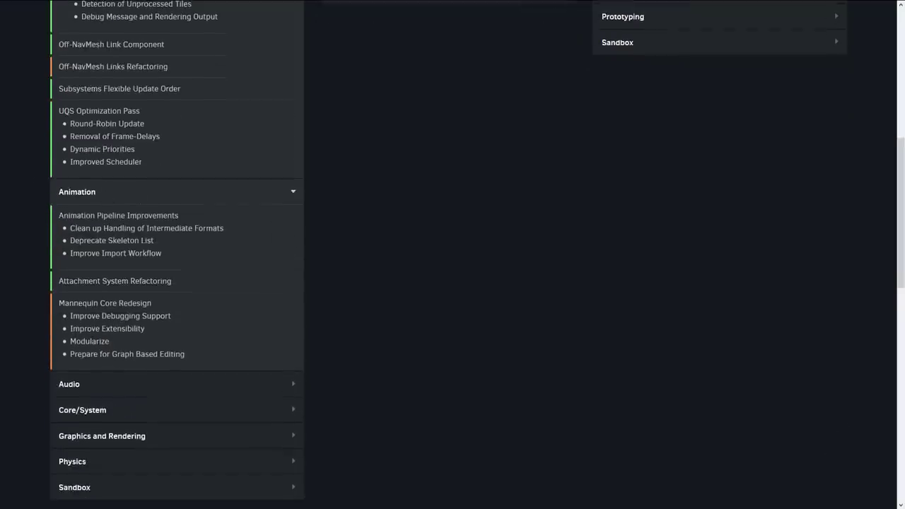
mouse_move(227, 232)
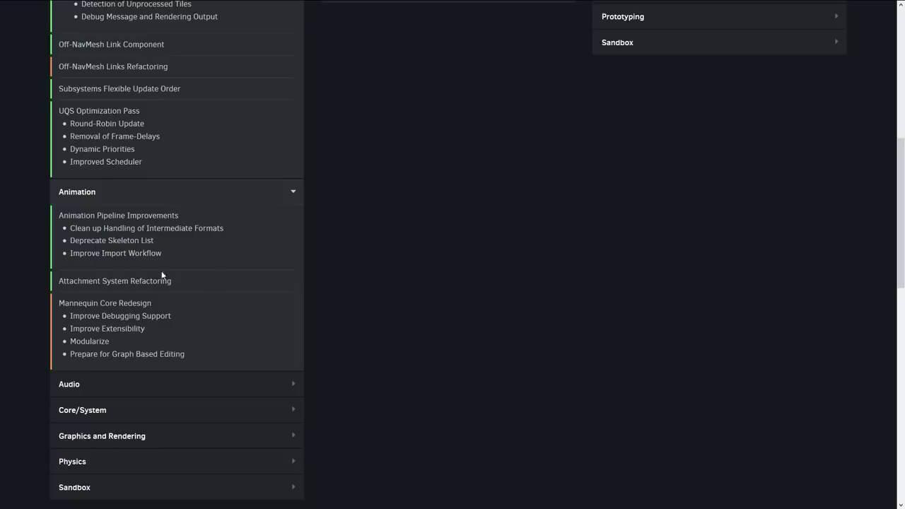
scroll("down", 3)
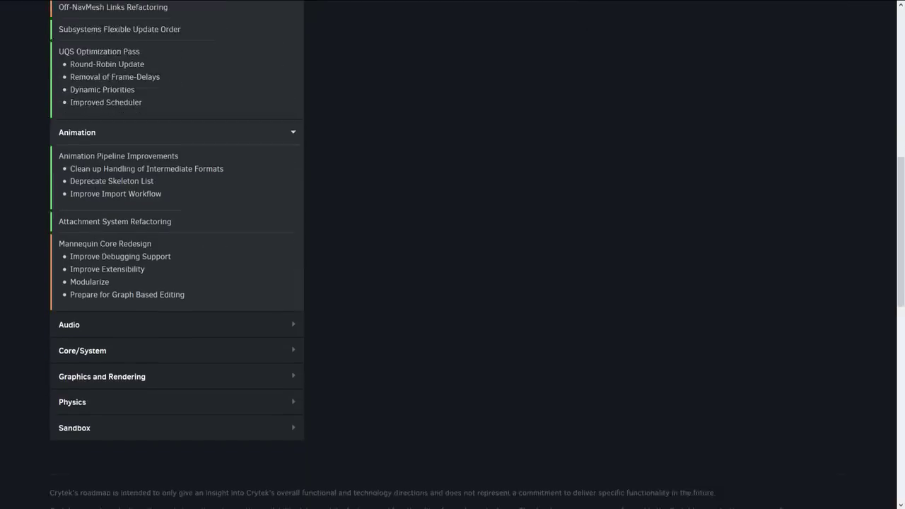
scroll("down", 3)
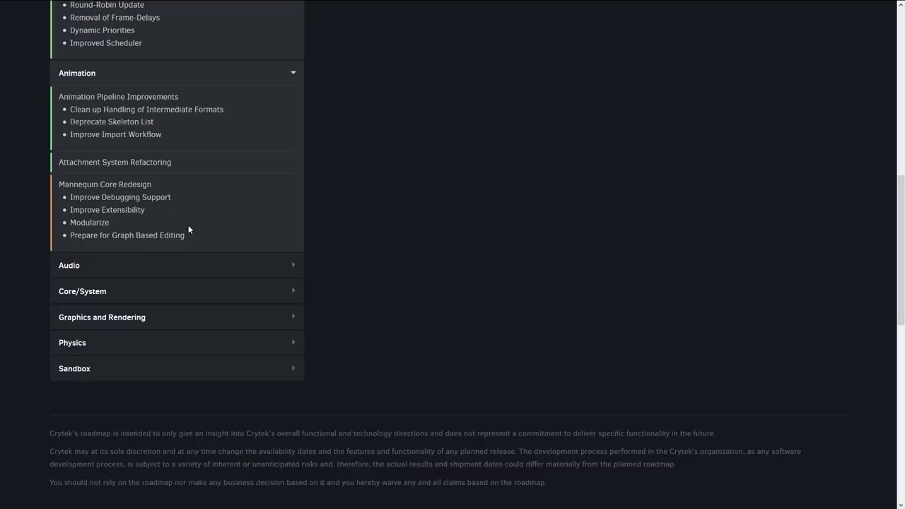
scroll("down", 3)
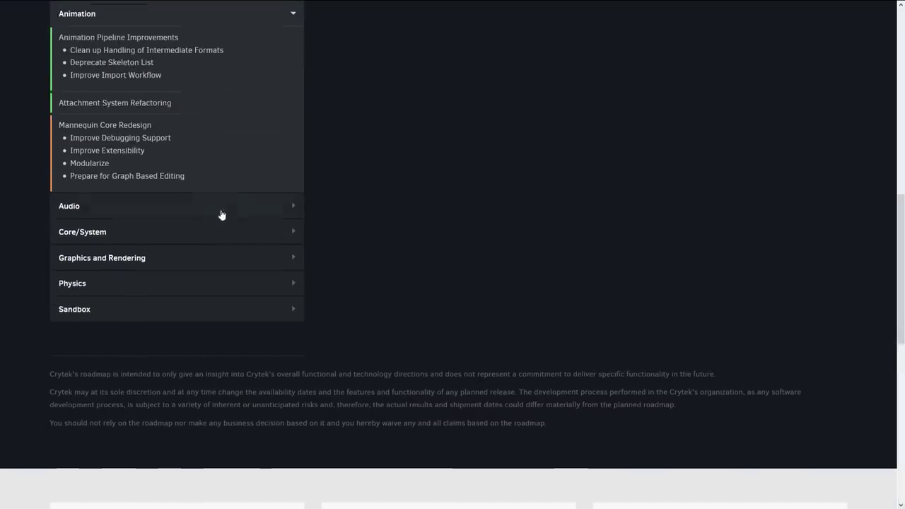
Expand the 5.6 Audio feature list showing items like Fmod Studio Localization.
left_click(69, 206)
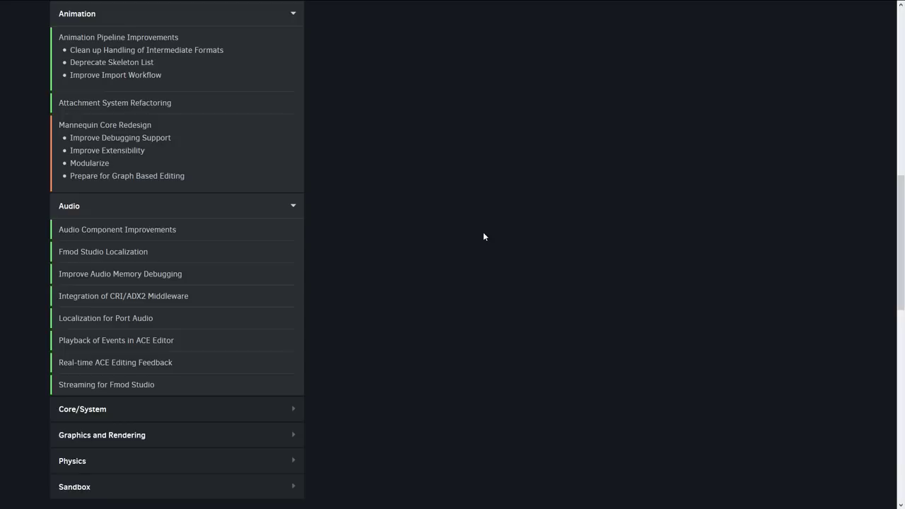
scroll("down", 3)
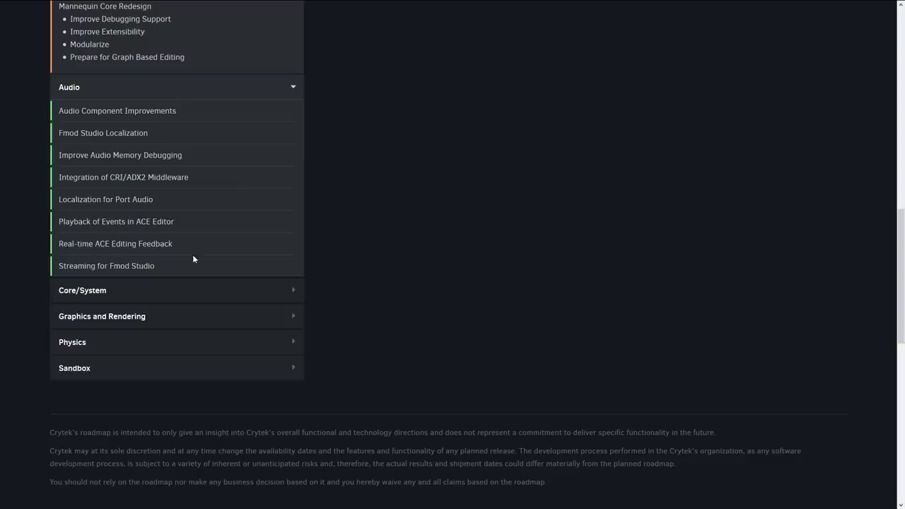
mouse_move(169, 293)
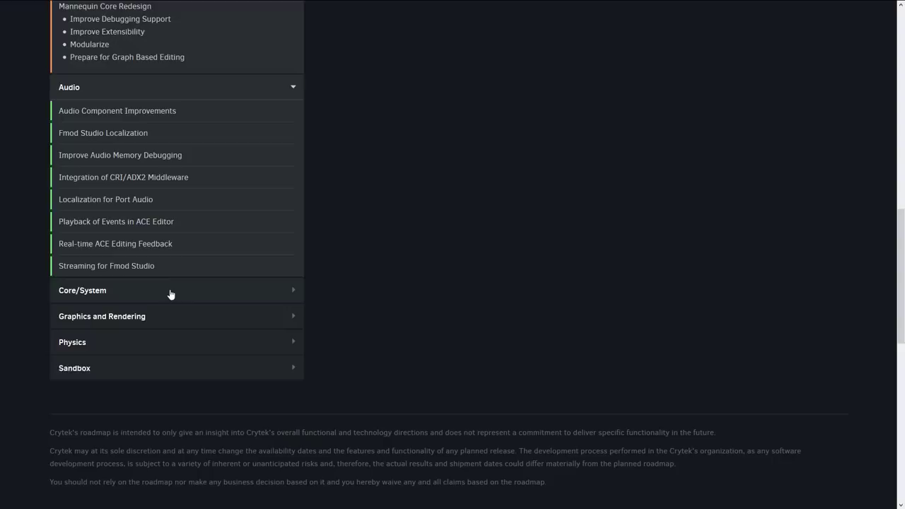
Expand the 5.6 Core/System list and scroll through Graphics and Rendering, Physics and Sandbox items like Upgrade to Qt 5.12.
left_click(82, 290)
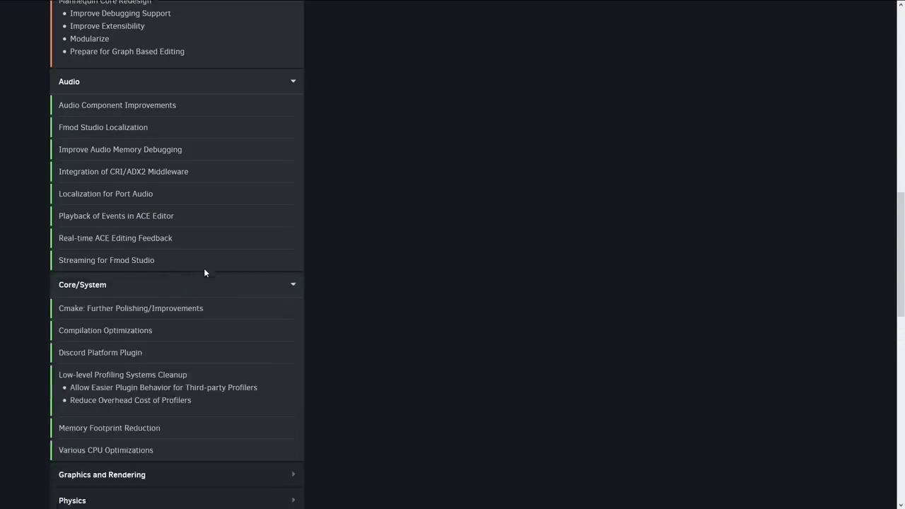
scroll("down", 3)
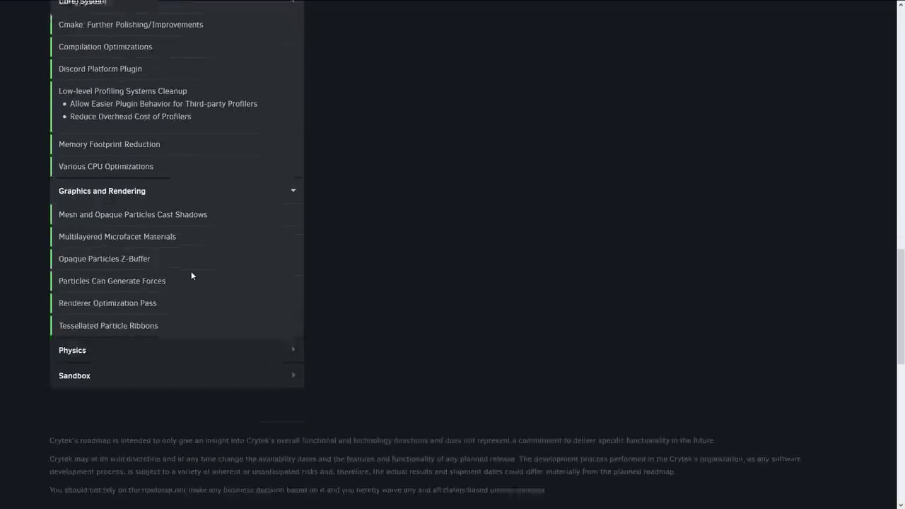
scroll("down", 3)
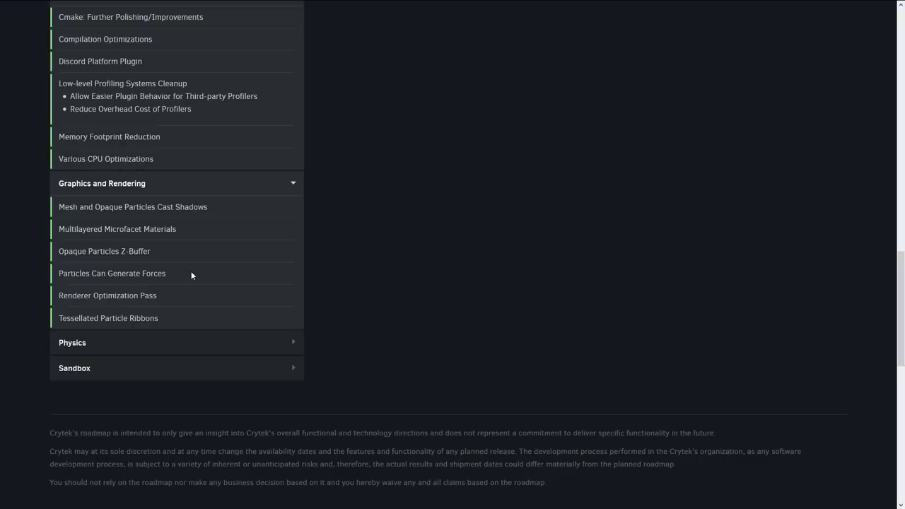
scroll("down", 3)
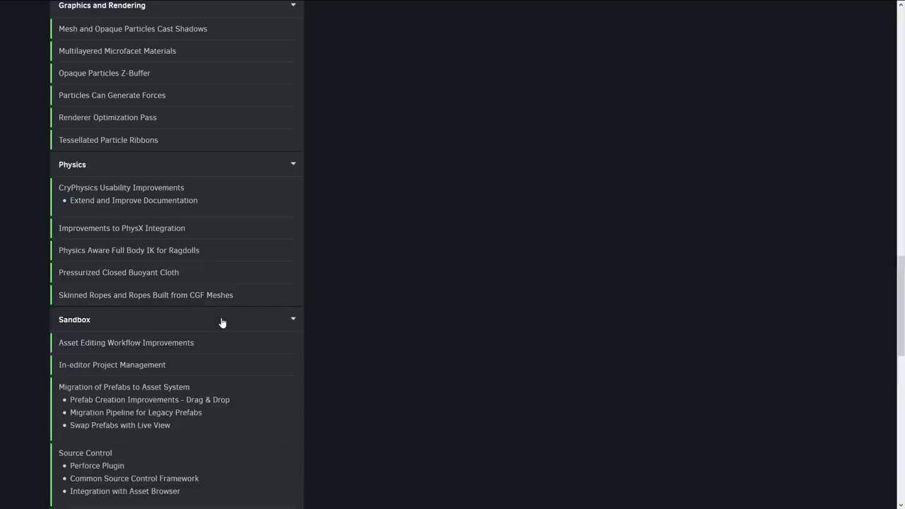
scroll("down", 3)
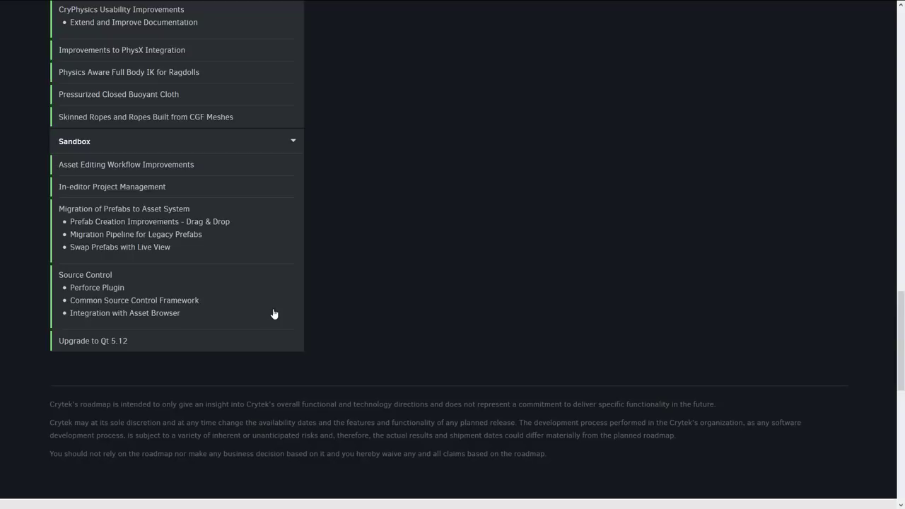
Expand the 5.7 AI feature list and read through its items.
scroll("down", 3)
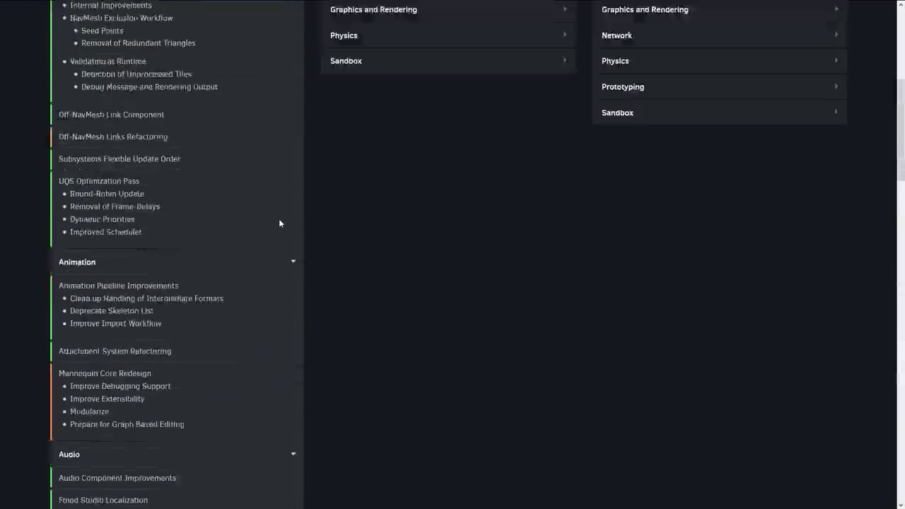
scroll("up", 3)
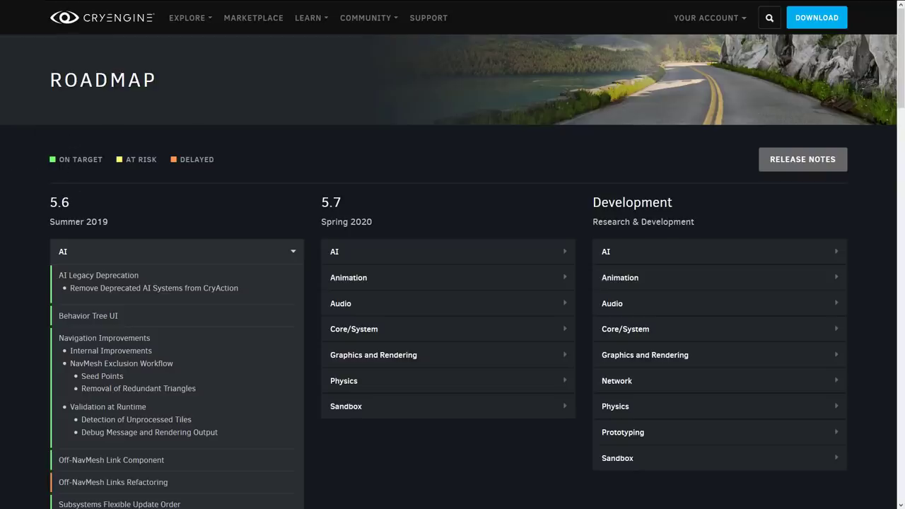
mouse_move(395, 249)
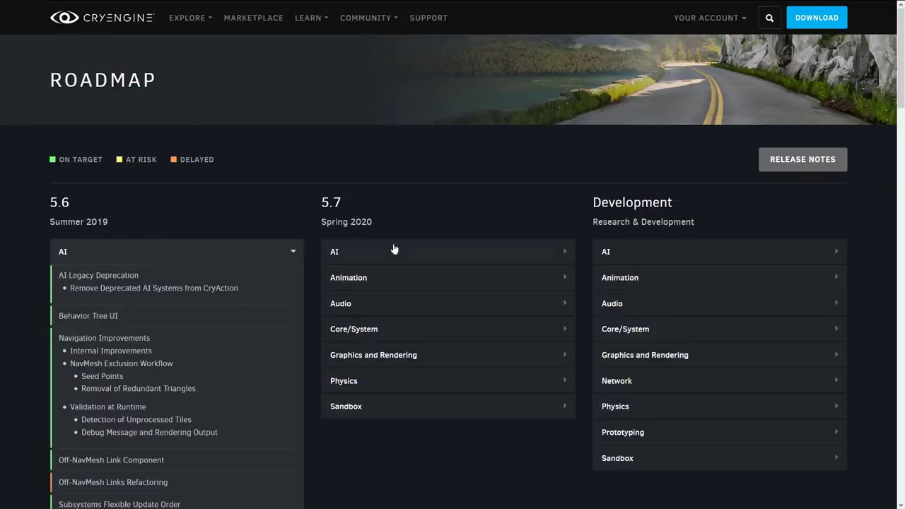
mouse_move(376, 225)
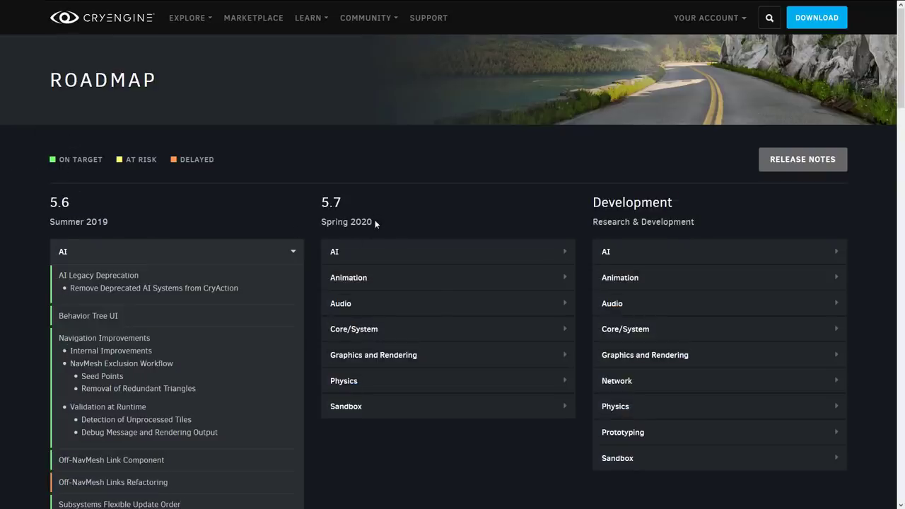
left_click(448, 251)
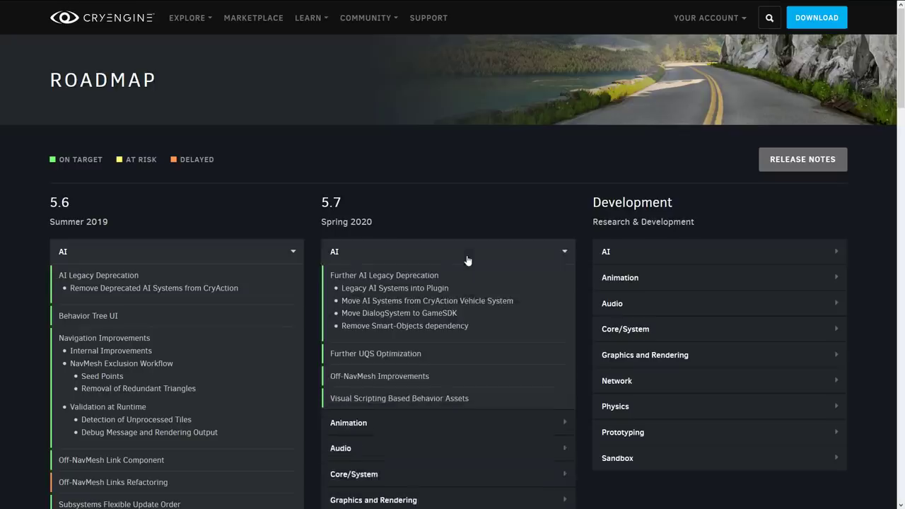
scroll("down", 3)
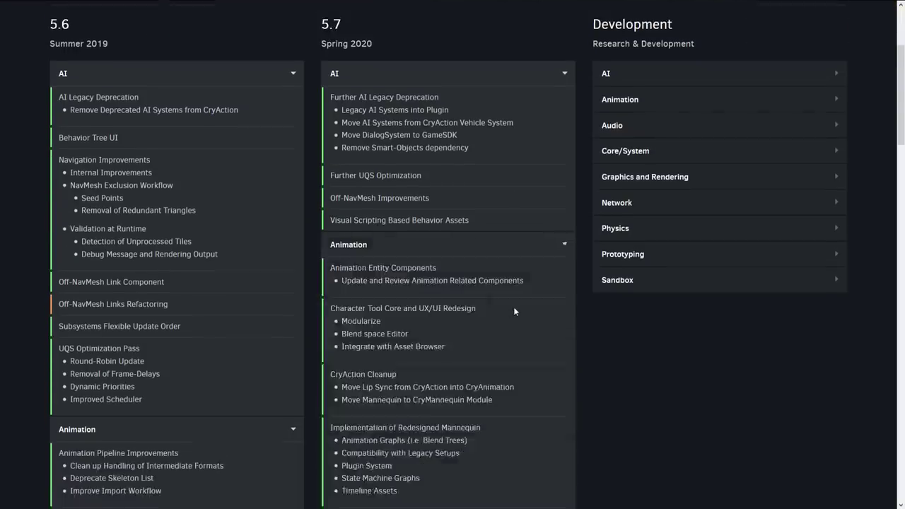
scroll("down", 3)
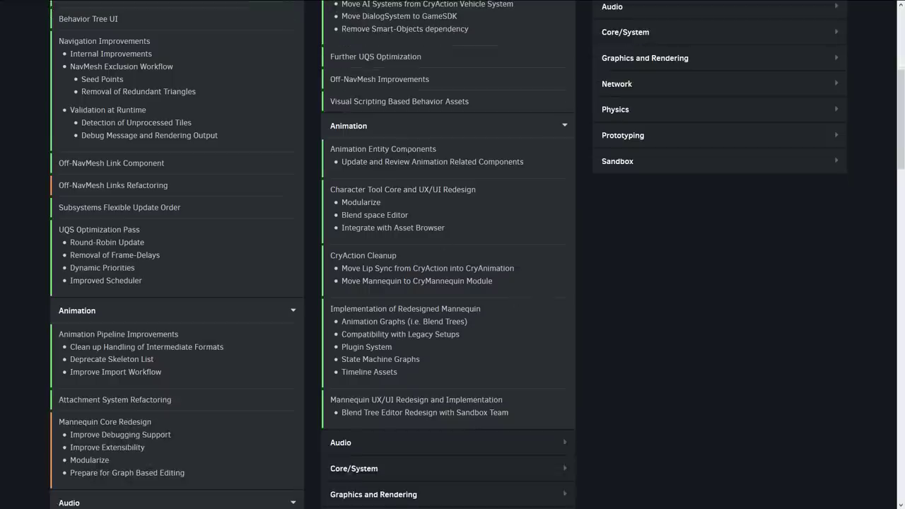
mouse_move(369, 201)
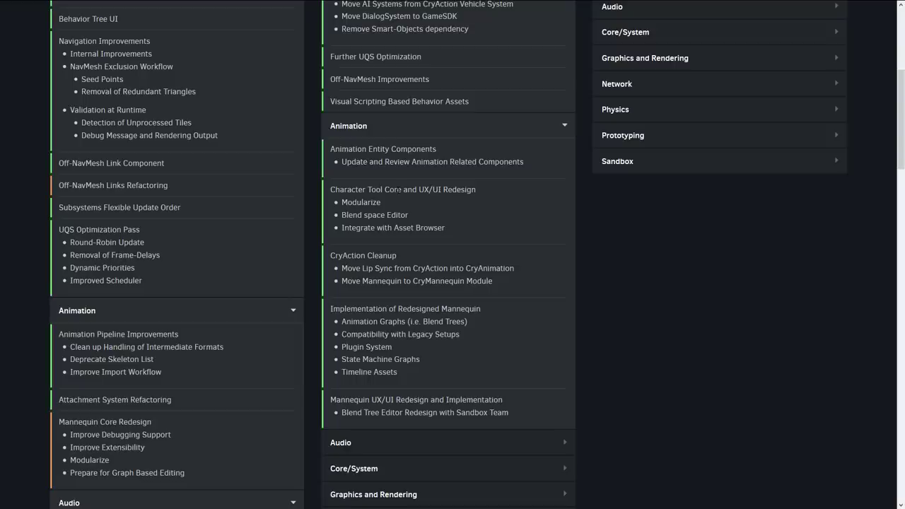
Scroll through the expanded 5.7 Animation and Audio lists with items like ACE Auditioning.
scroll("down", 3)
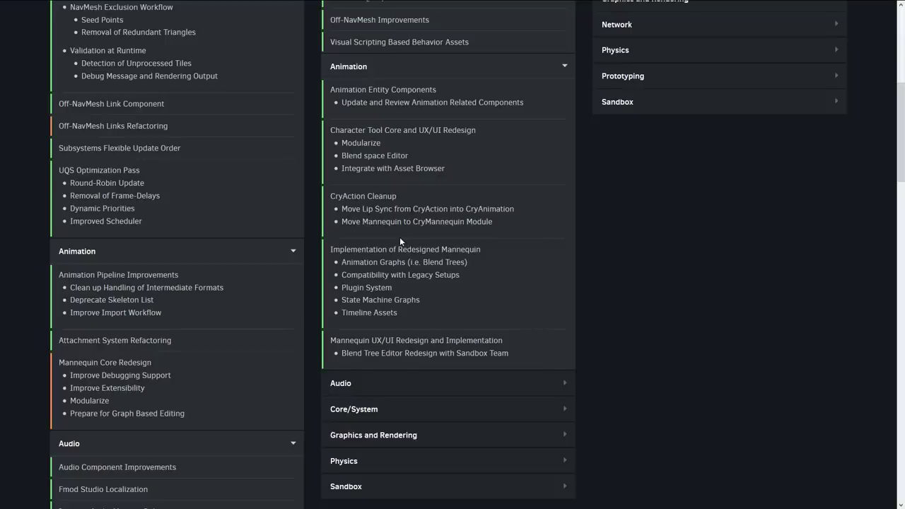
scroll("down", 3)
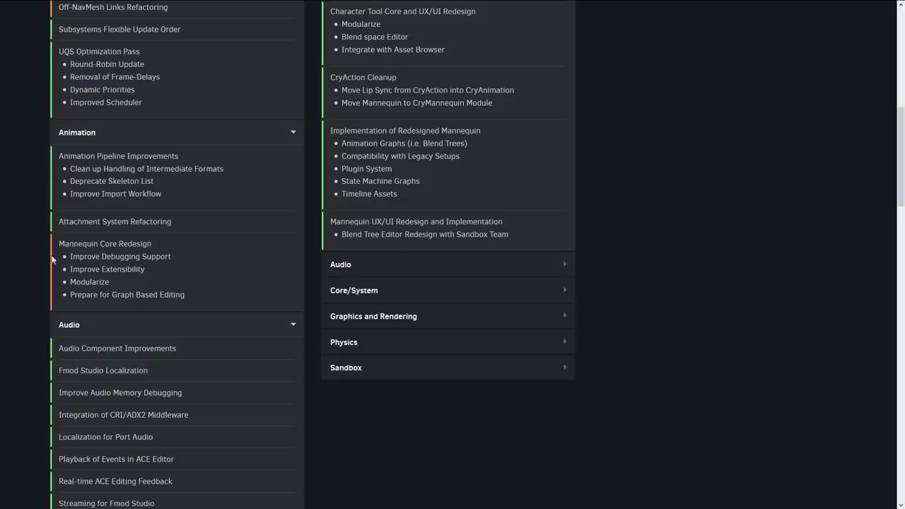
mouse_move(419, 170)
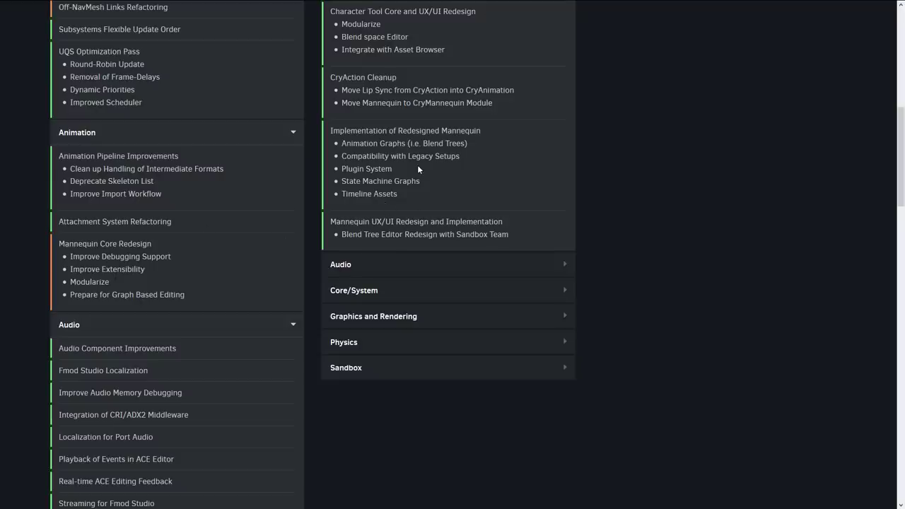
mouse_move(204, 256)
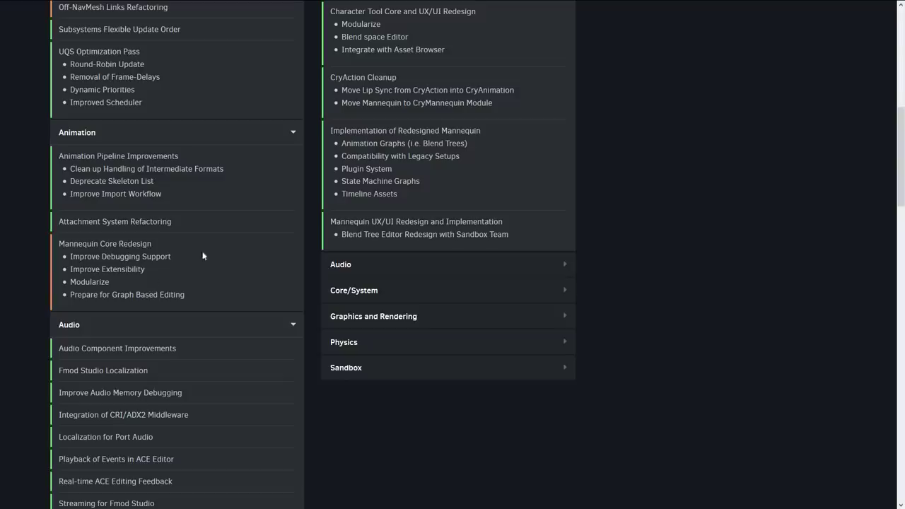
mouse_move(413, 262)
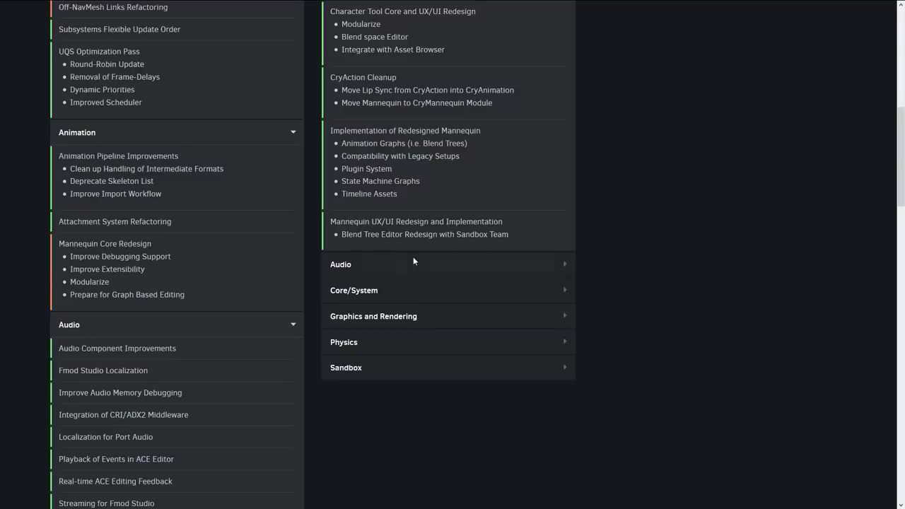
scroll("down", 3)
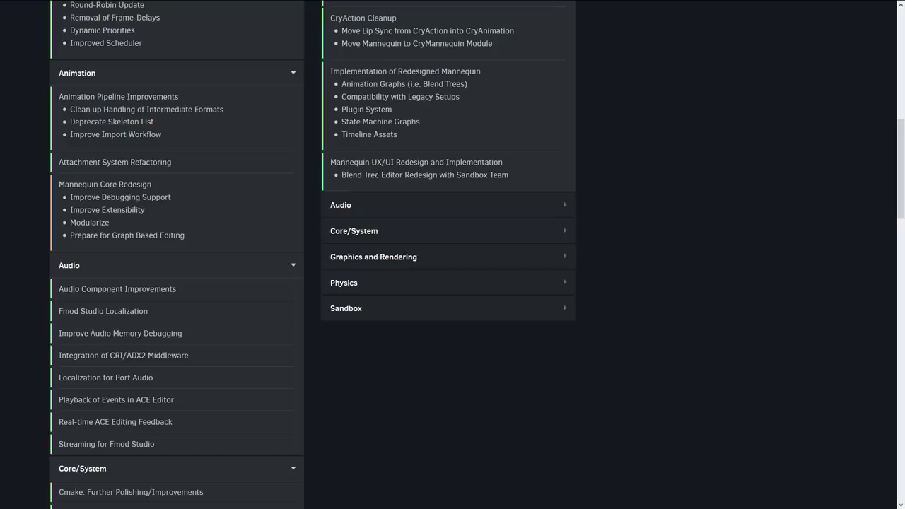
scroll("down", 3)
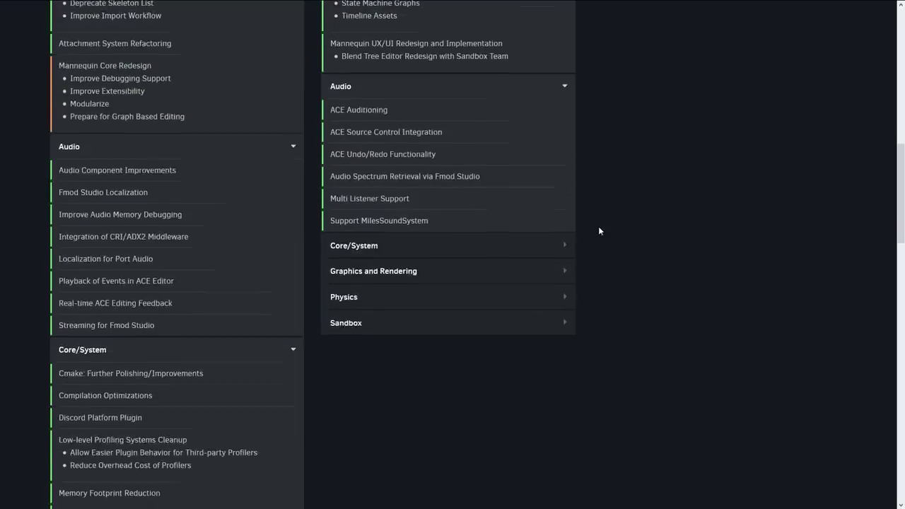
mouse_move(394, 110)
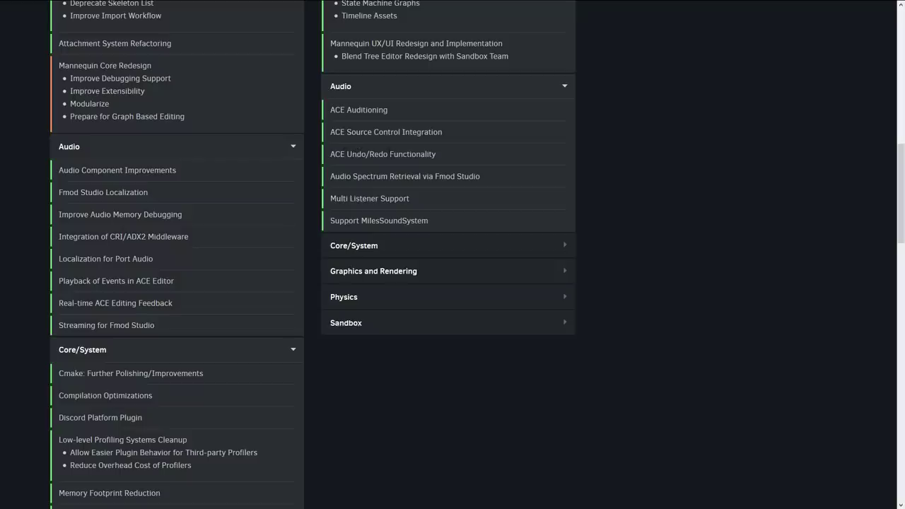
mouse_move(803, 356)
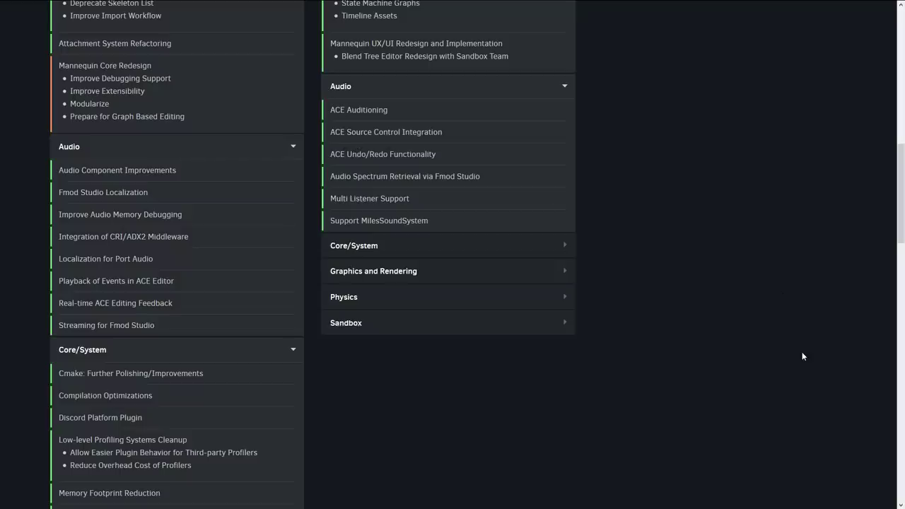
mouse_move(655, 286)
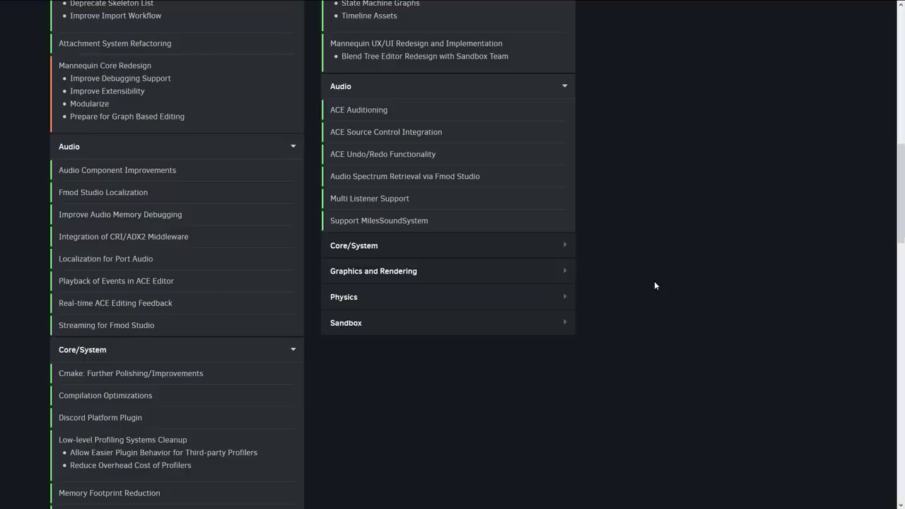
mouse_move(589, 275)
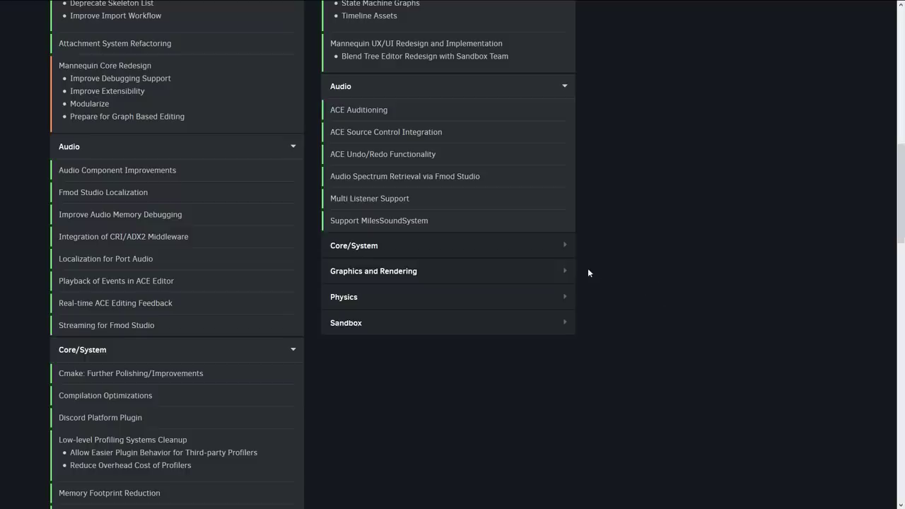
Expand the 5.7 Core/System list and scroll through Graphics and Rendering and Physics items like LOD Baker.
left_click(353, 247)
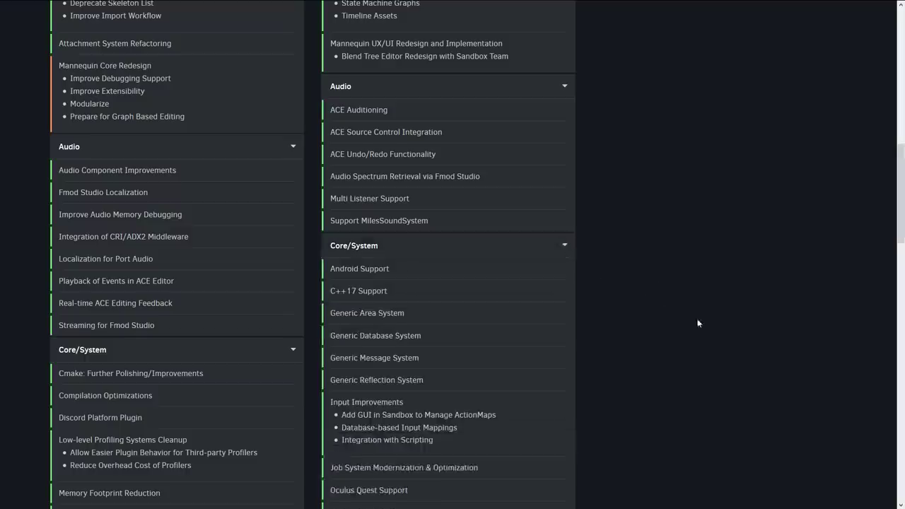
scroll("down", 3)
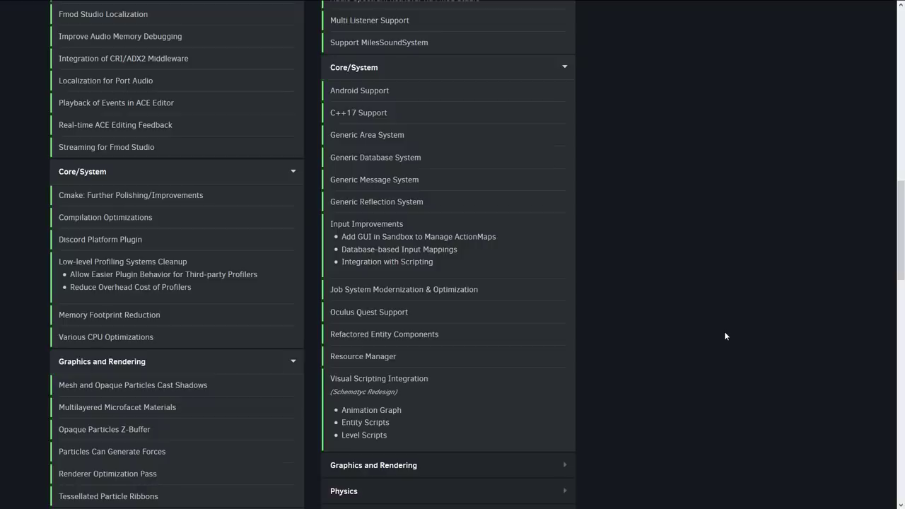
scroll("down", 3)
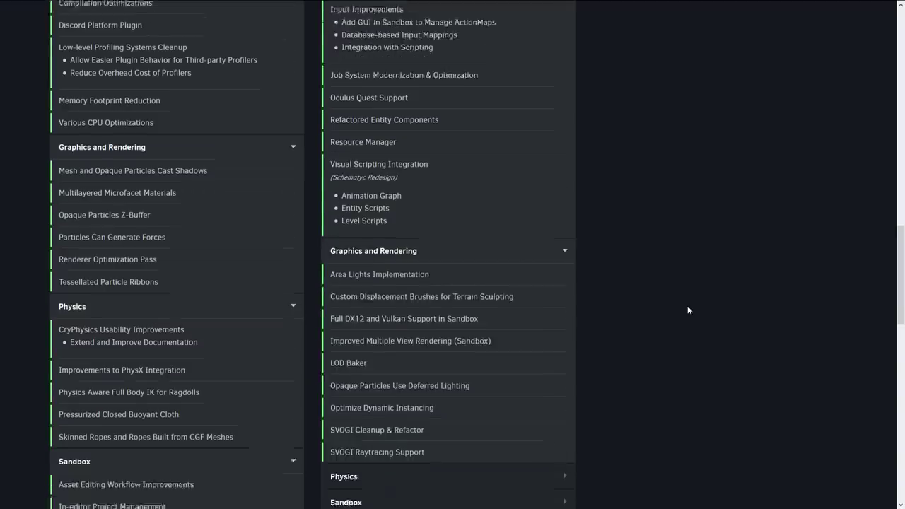
scroll("down", 3)
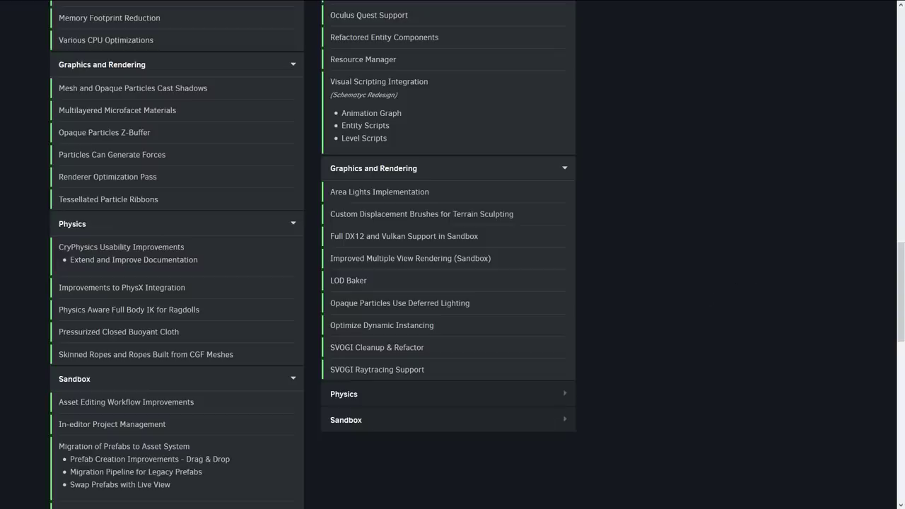
scroll("down", 3)
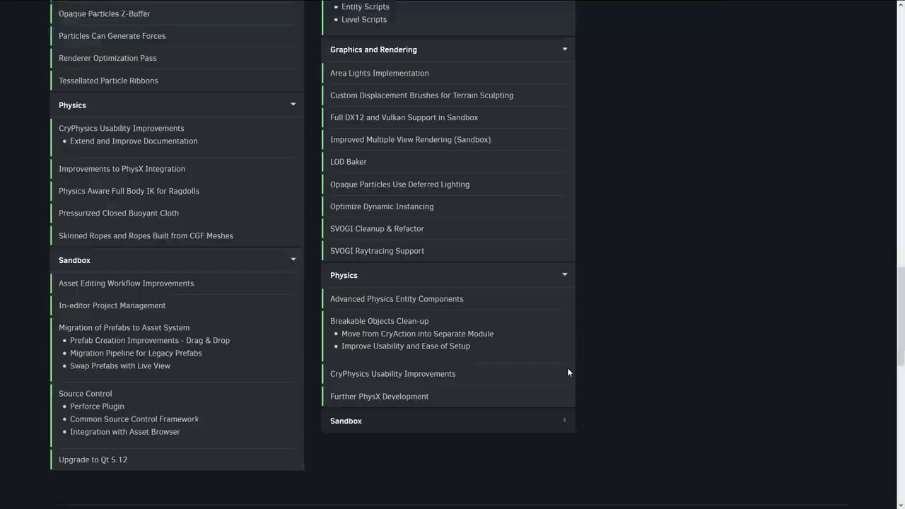
scroll("down", 3)
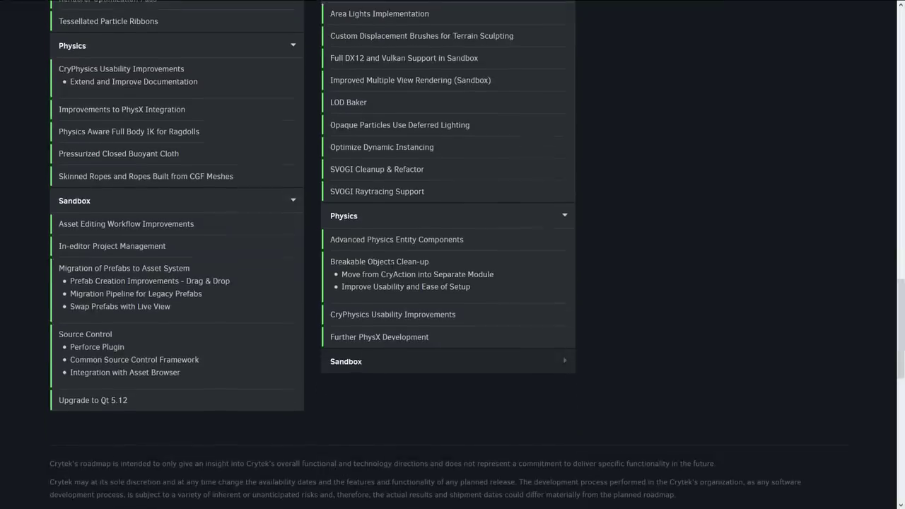
mouse_move(417, 283)
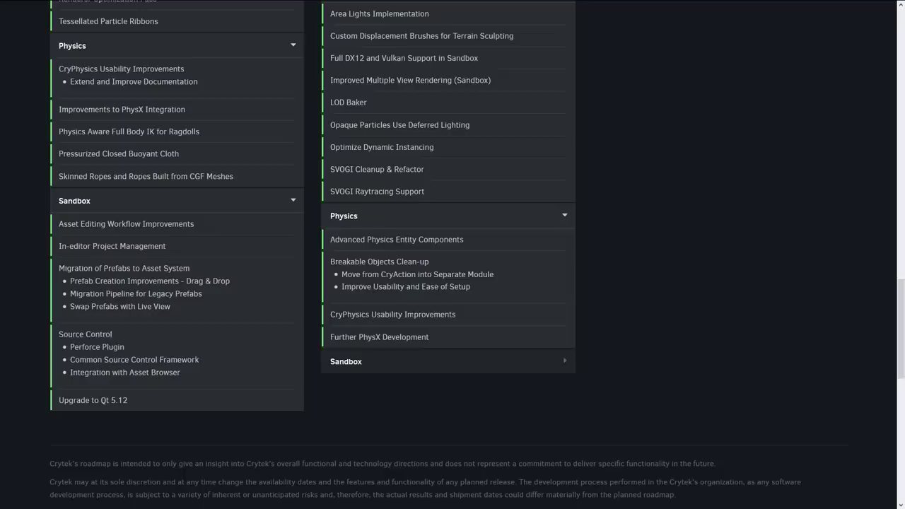
left_click(345, 362)
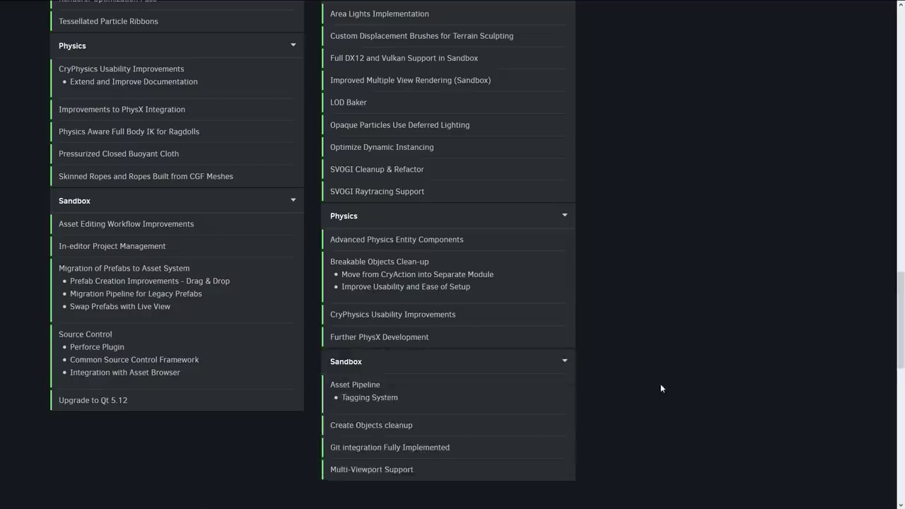
scroll("down", 3)
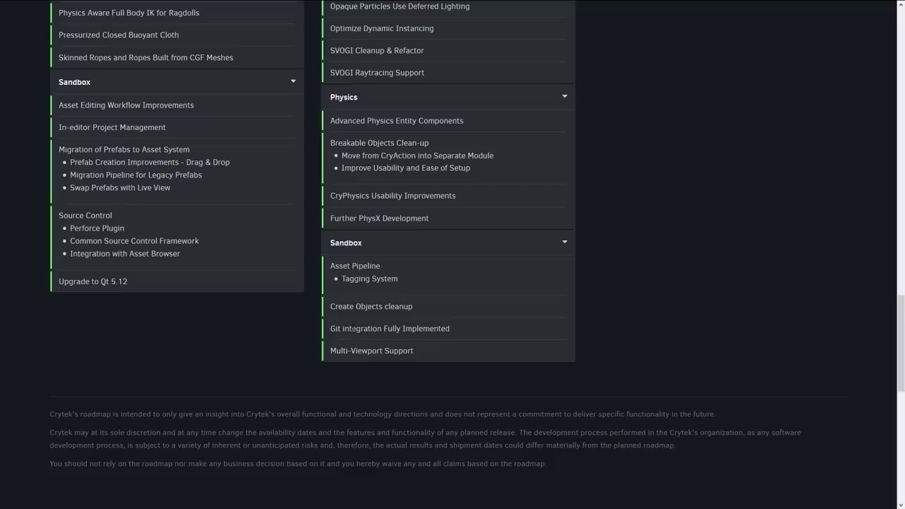
mouse_move(458, 368)
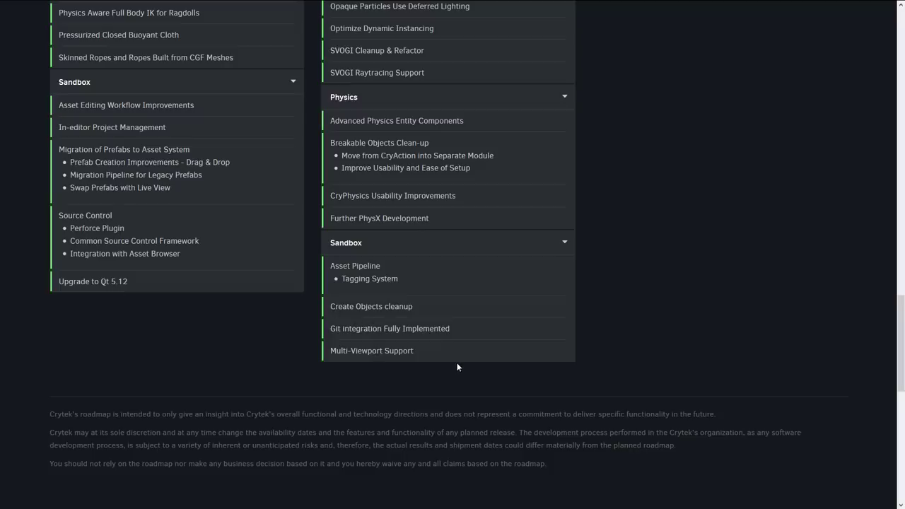
scroll("down", 3)
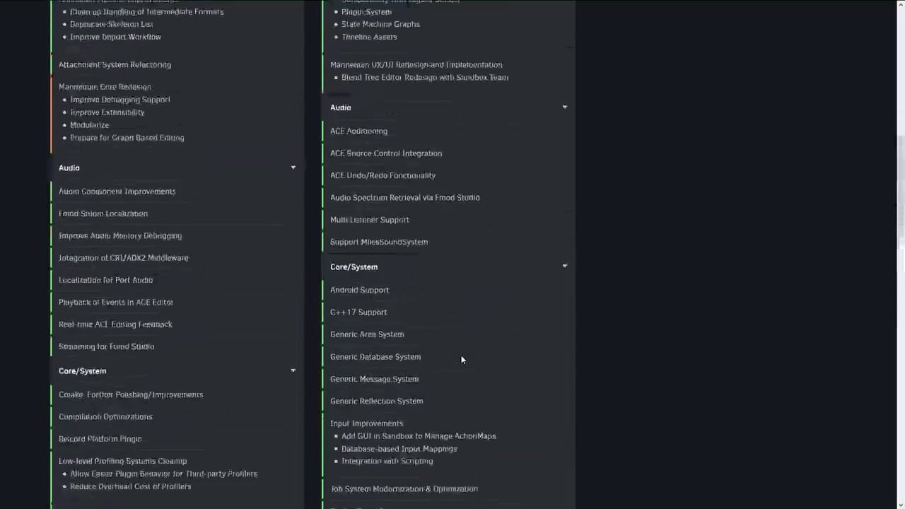
scroll("up", 3)
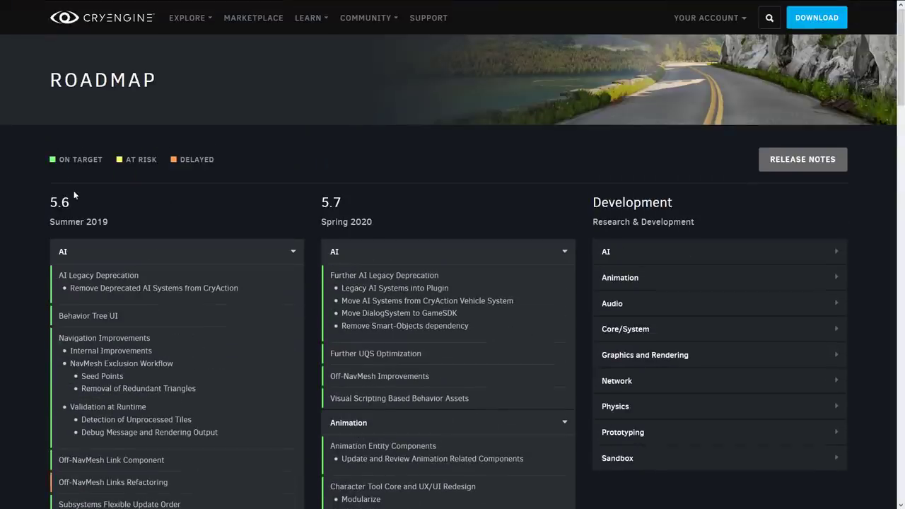
mouse_move(283, 212)
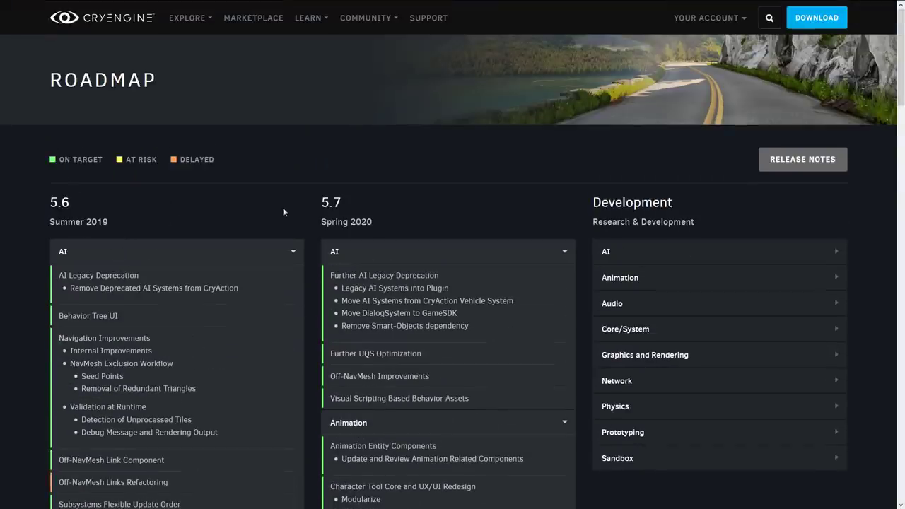
mouse_move(792, 272)
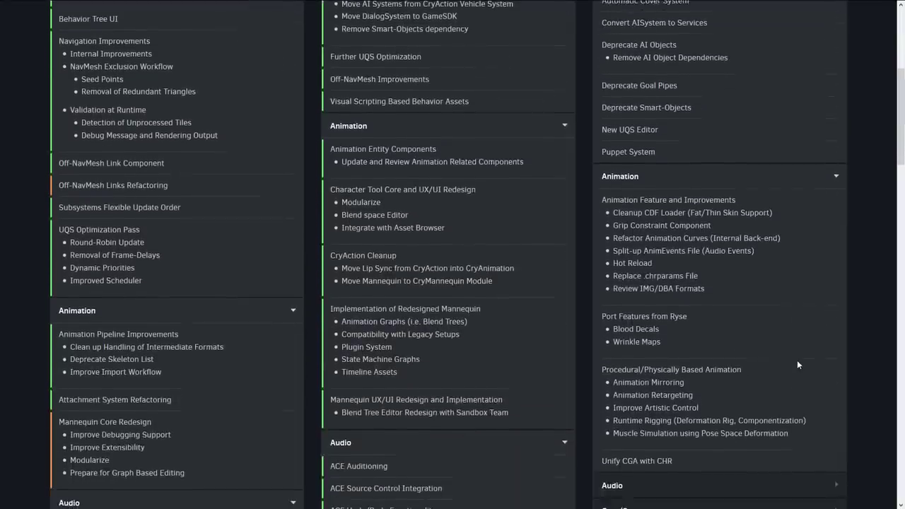
Scroll down through the expanded Development column lists from AI to Graphics and Rendering.
scroll("down", 3)
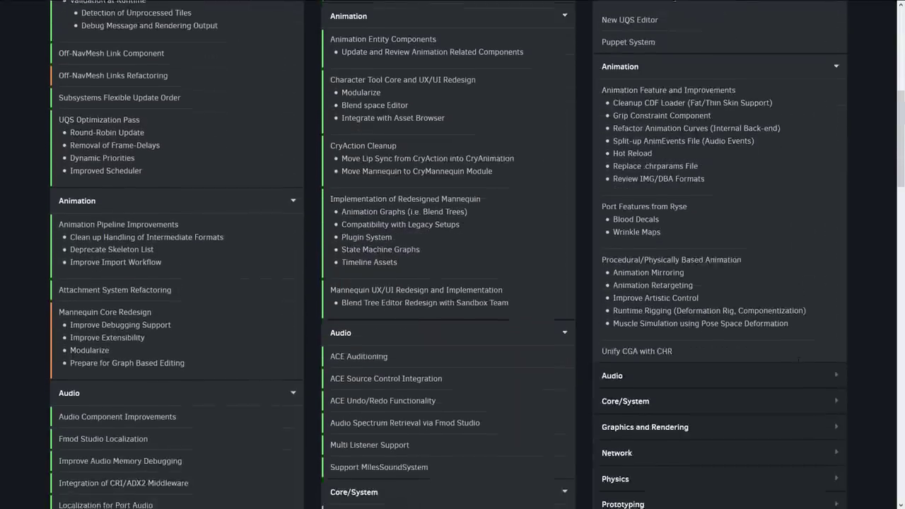
scroll("down", 3)
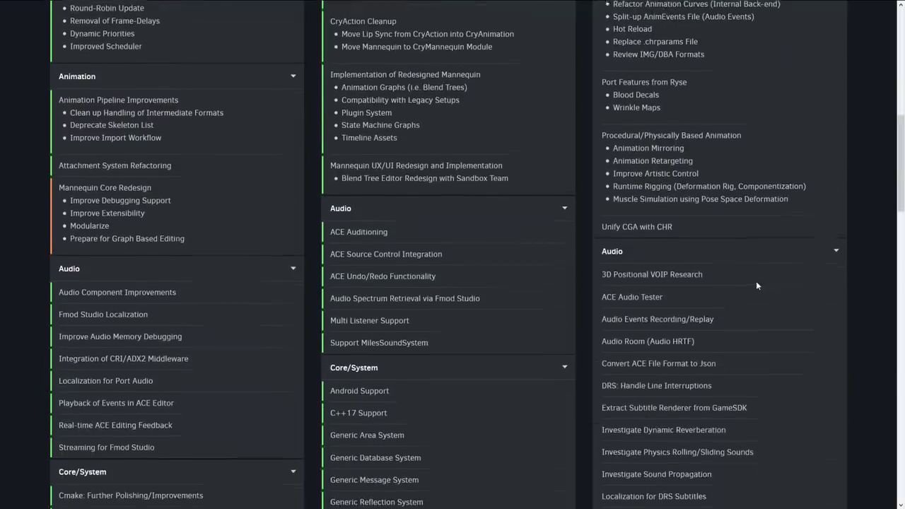
scroll("down", 3)
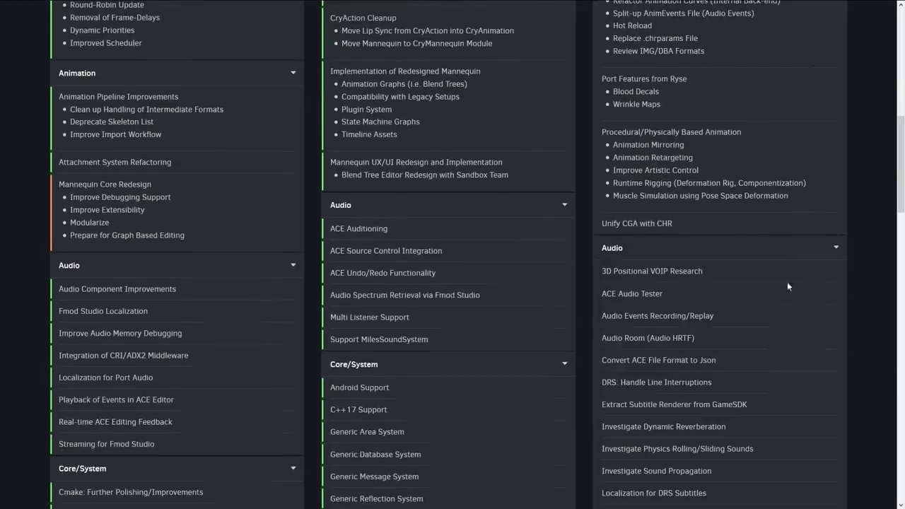
scroll("down", 3)
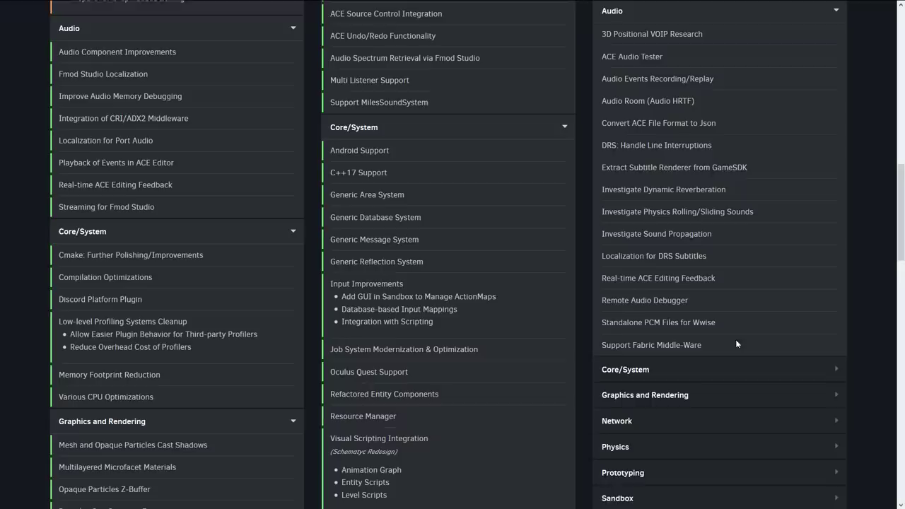
scroll("down", 3)
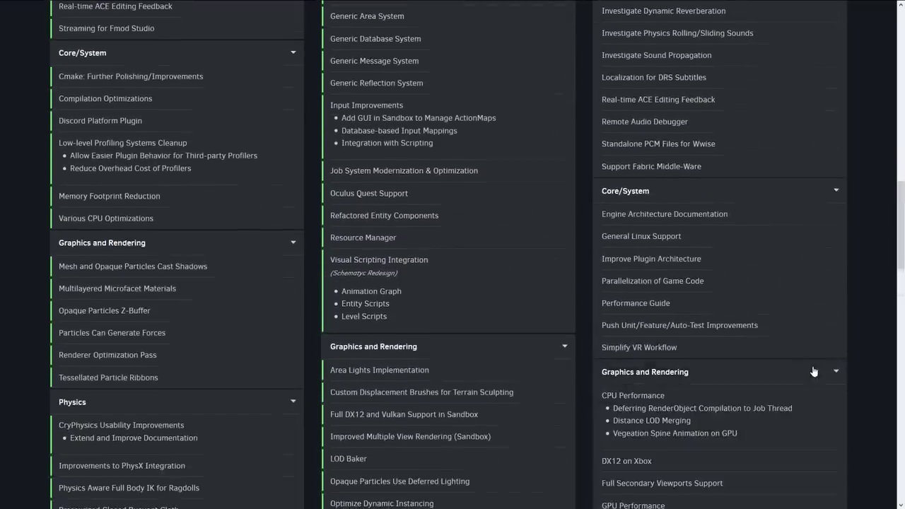
scroll("down", 3)
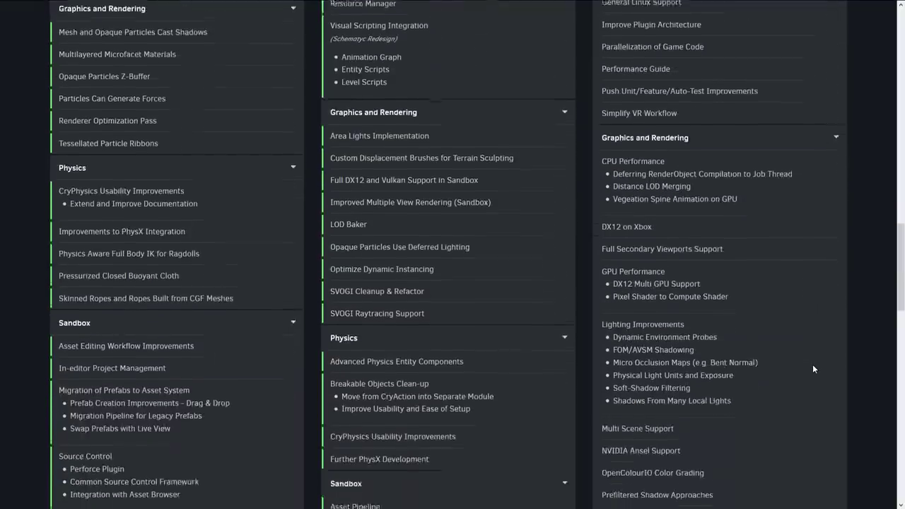
scroll("down", 3)
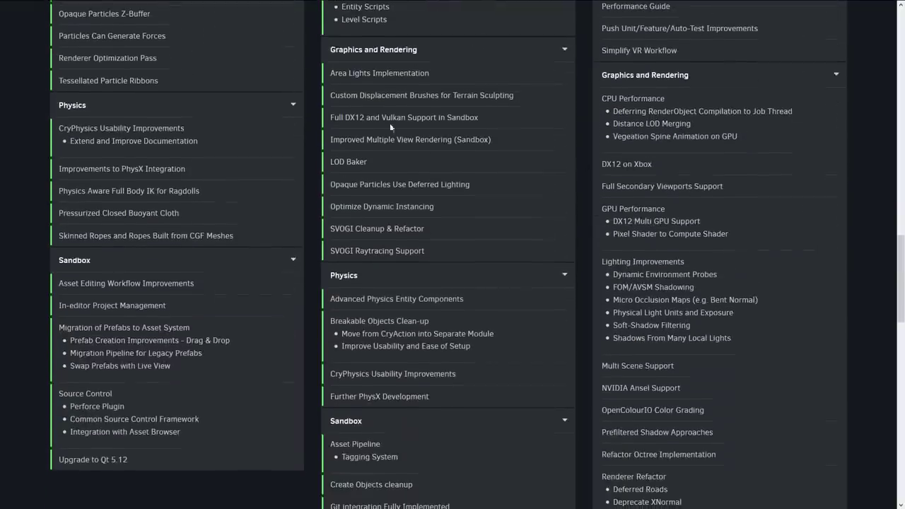
scroll("down", 3)
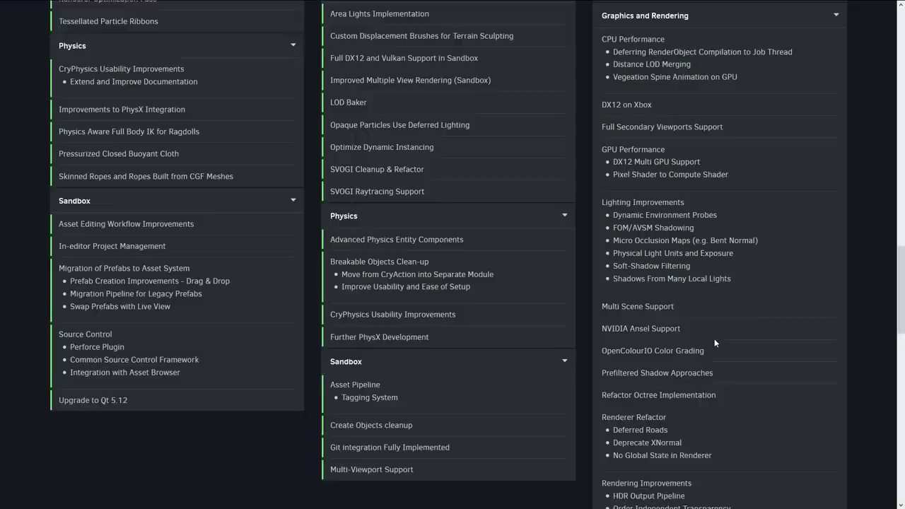
scroll("down", 3)
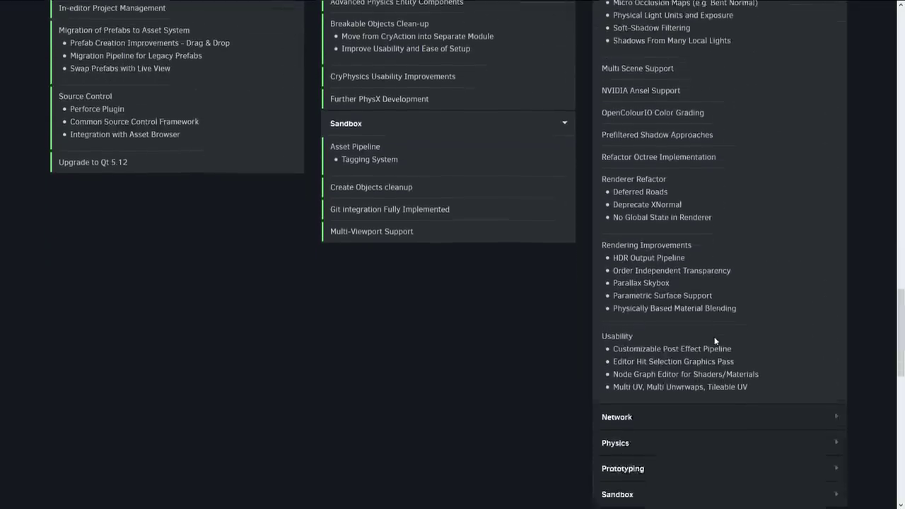
scroll("down", 3)
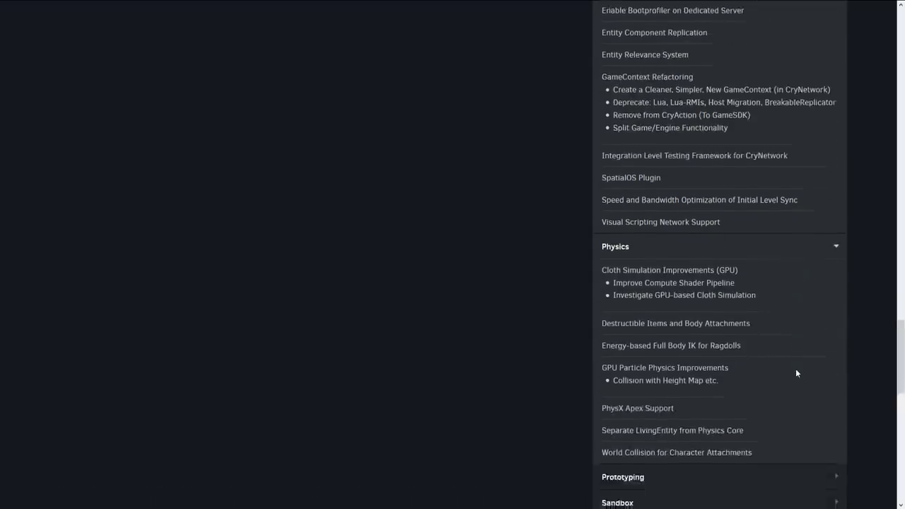
Scroll through the remaining Development lists and back up toward the Neon Noir news article.
scroll("down", 3)
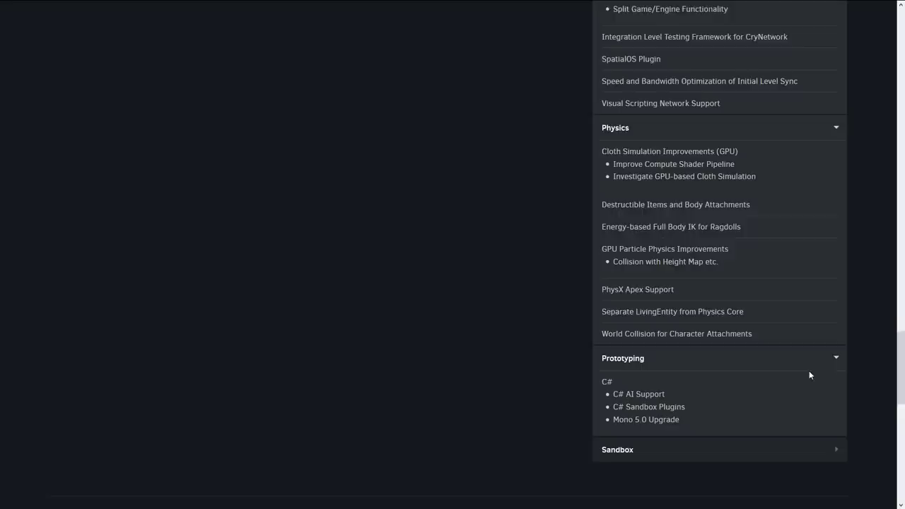
scroll("down", 3)
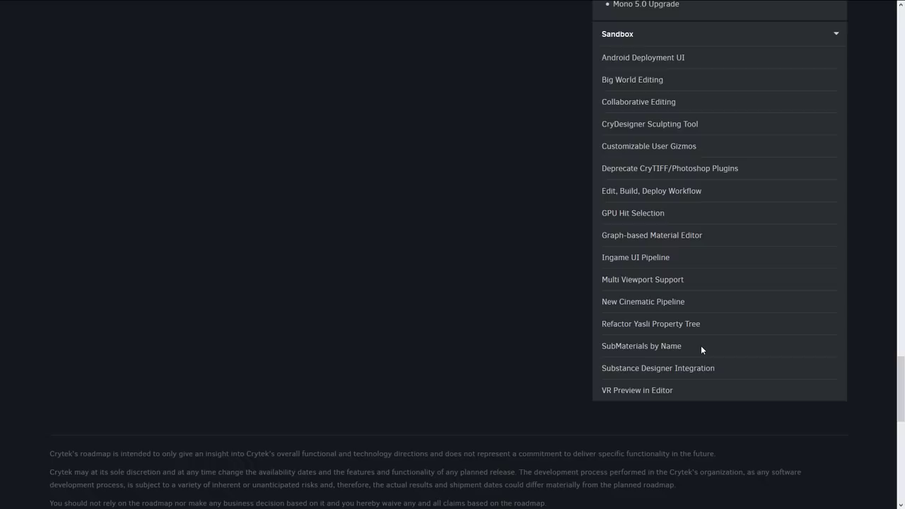
scroll("up", 3)
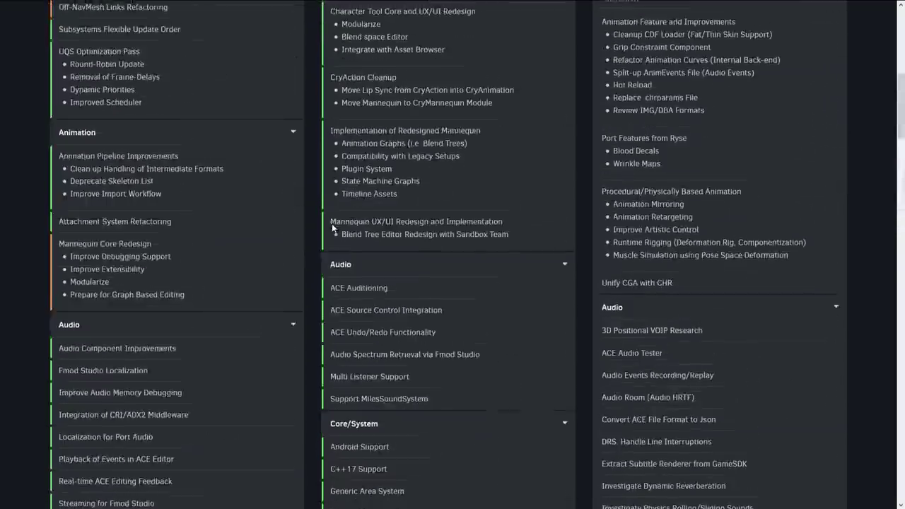
scroll("up", 3)
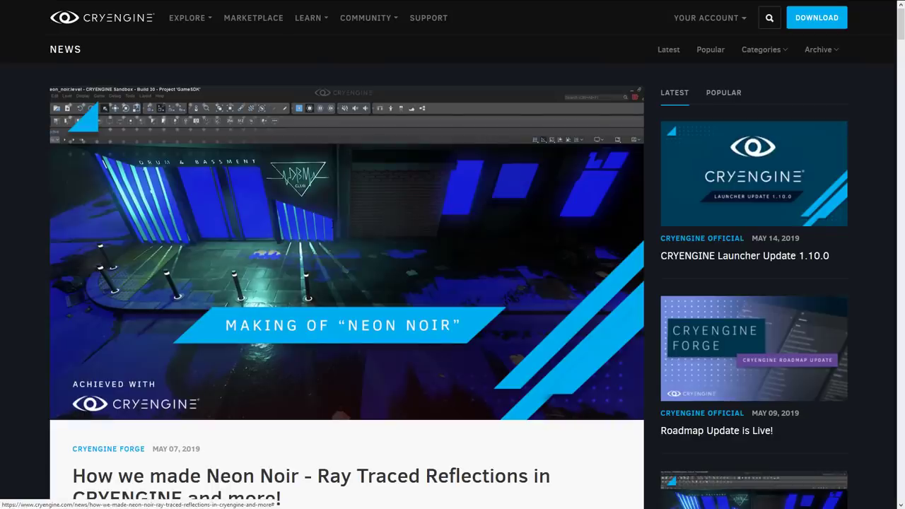
scroll("down", 3)
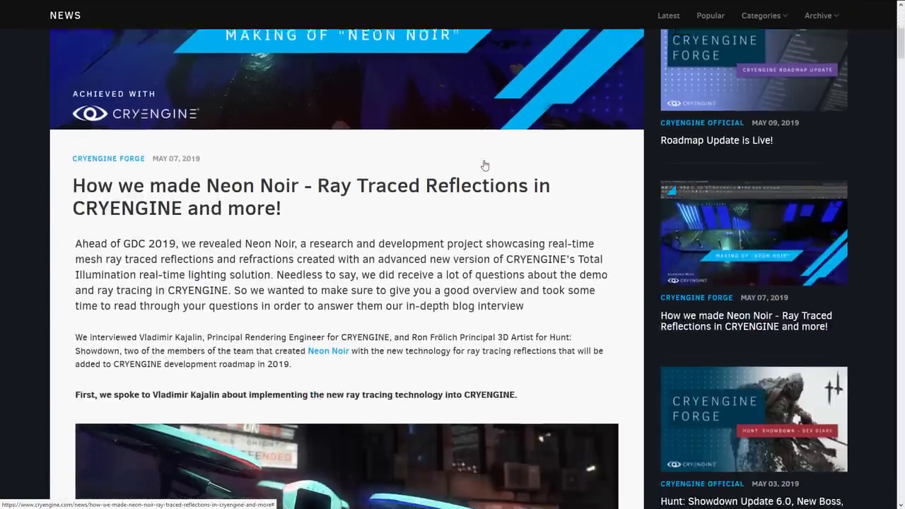
scroll("down", 3)
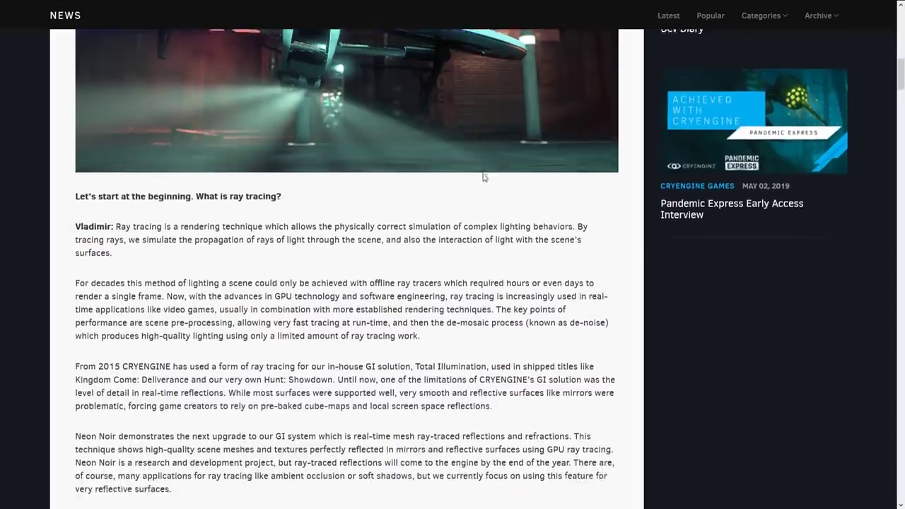
scroll("down", 3)
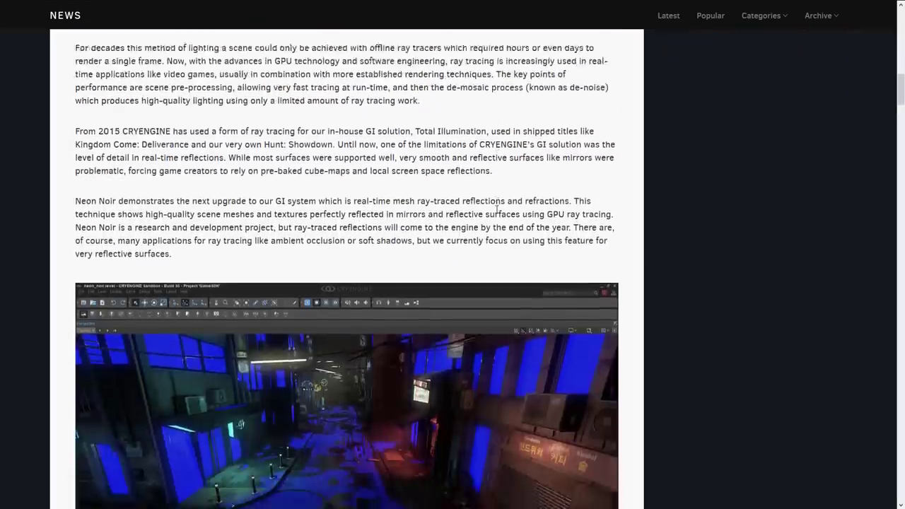
scroll("down", 3)
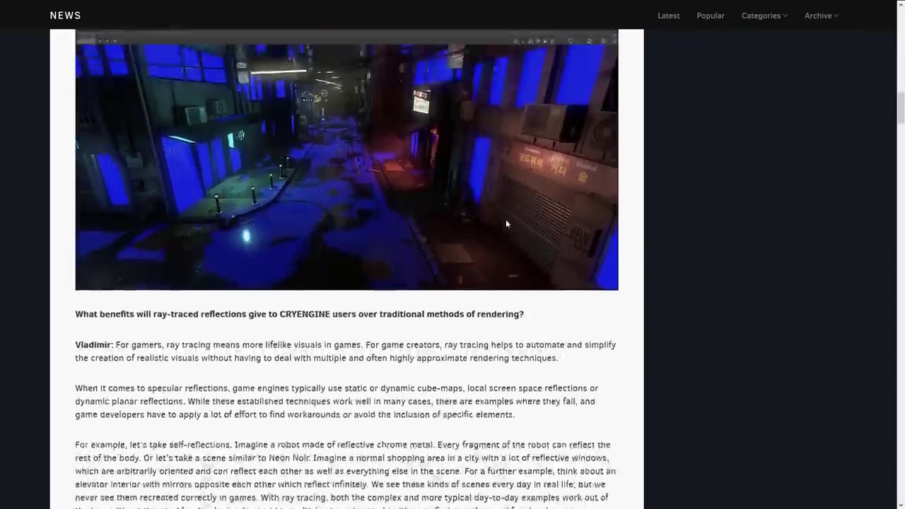
scroll("down", 3)
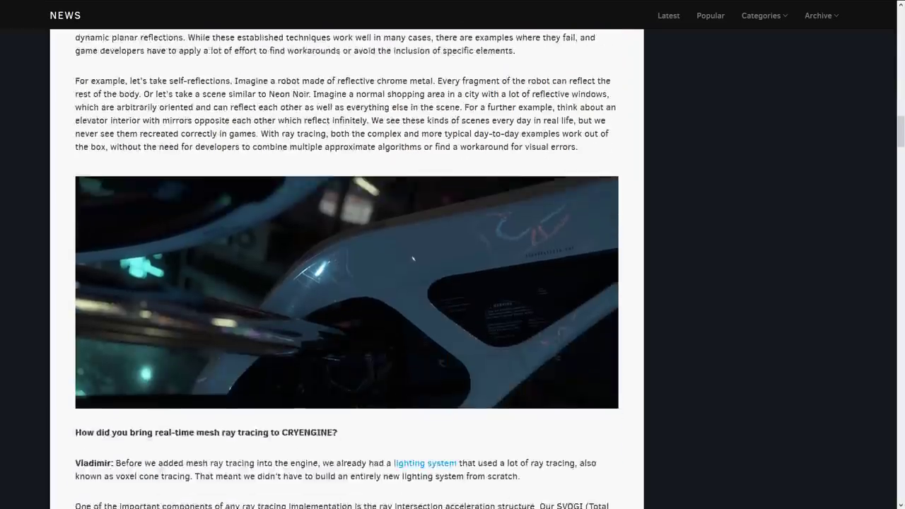
scroll("down", 3)
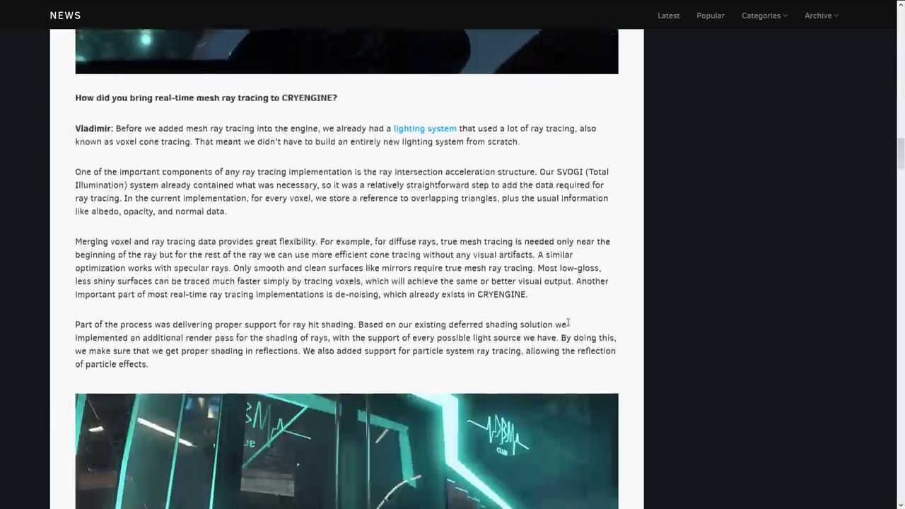
scroll("down", 3)
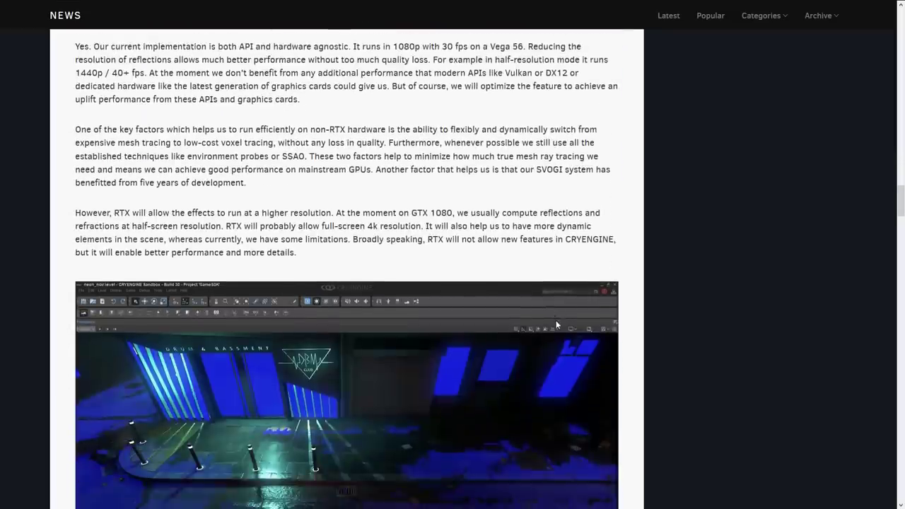
scroll("down", 3)
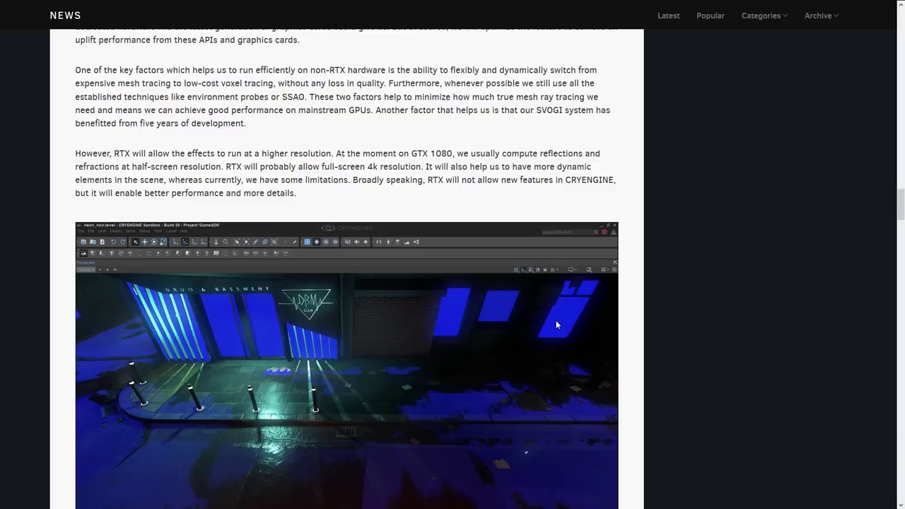
scroll("down", 3)
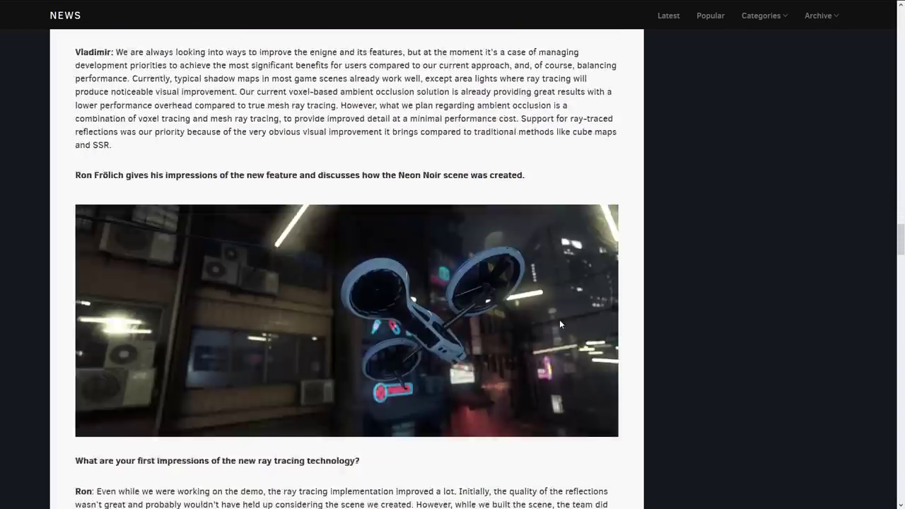
scroll("down", 3)
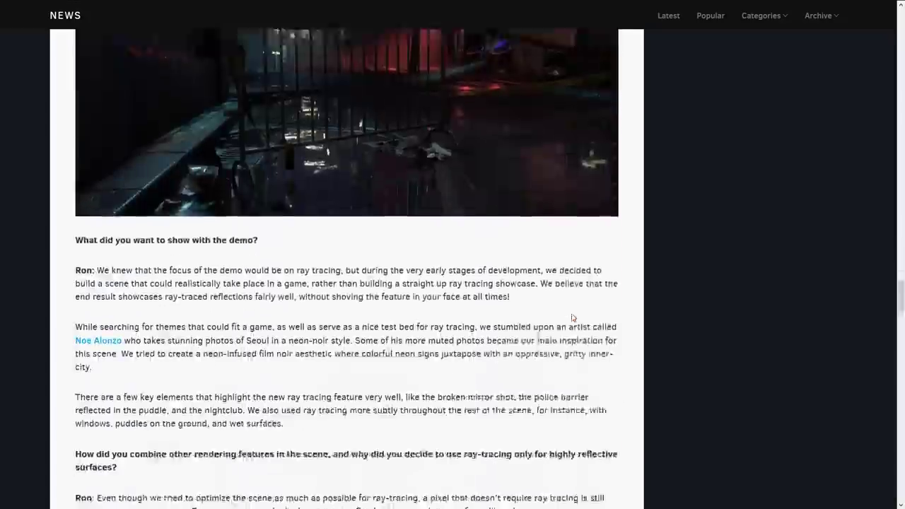